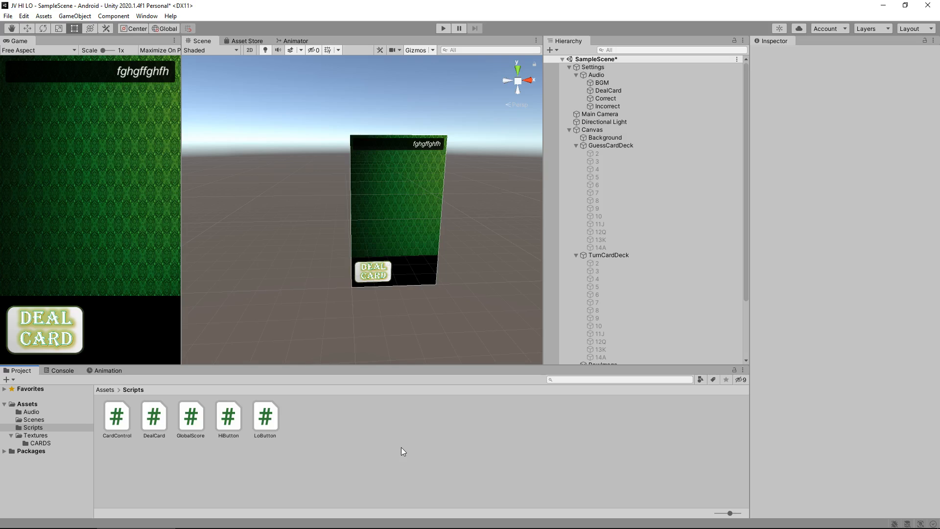
{"action": "mouse_move", "coordinate": [274, 349]}
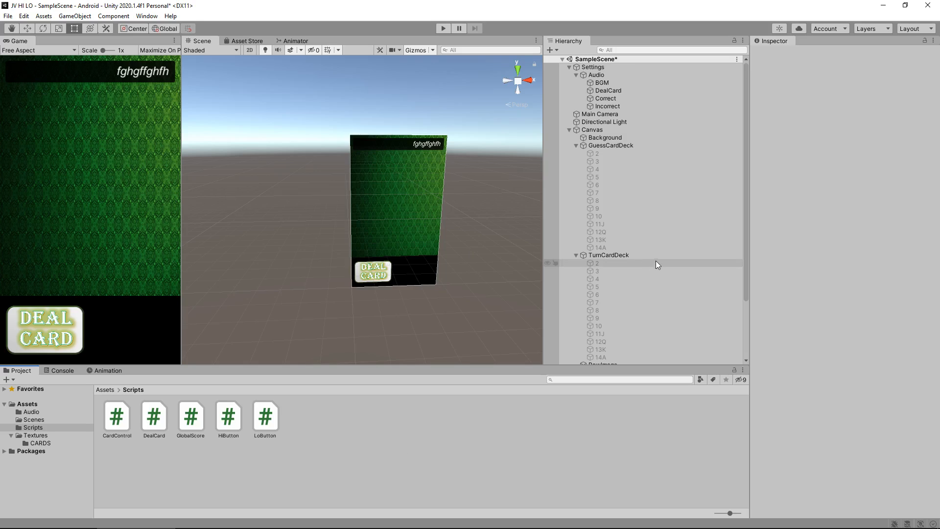
- Duplicate the StreakScore text object and rename the copy HighScore
{"action": "left_click", "coordinate": [601, 321]}
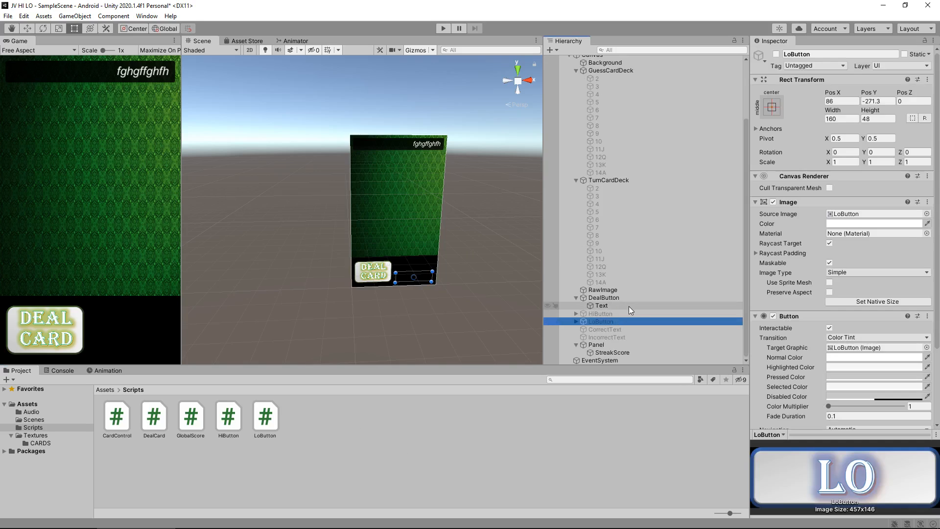
{"action": "left_click", "coordinate": [612, 352]}
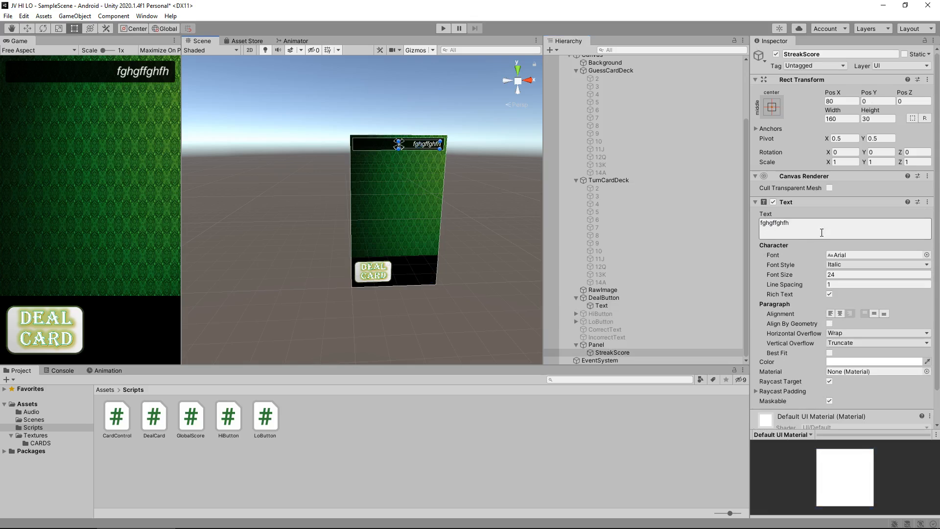
{"action": "left_click", "coordinate": [612, 352]}
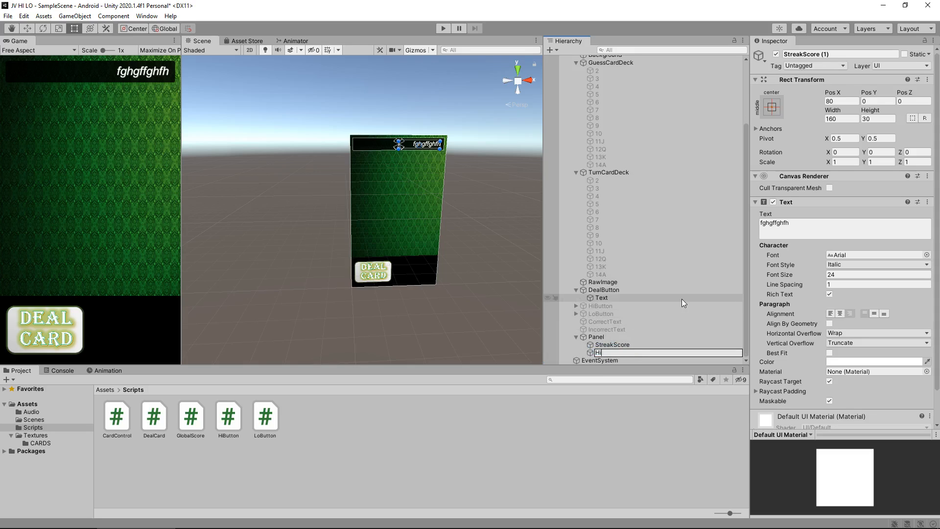
{"action": "type", "text": "HighScore"}
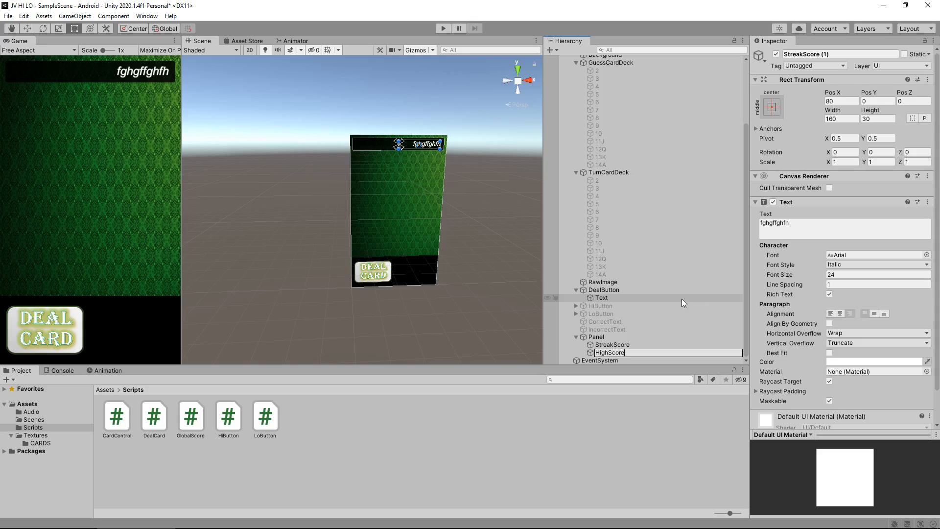
- Change HighScore's text to 'BEST: 0'
{"action": "left_click", "coordinate": [610, 352]}
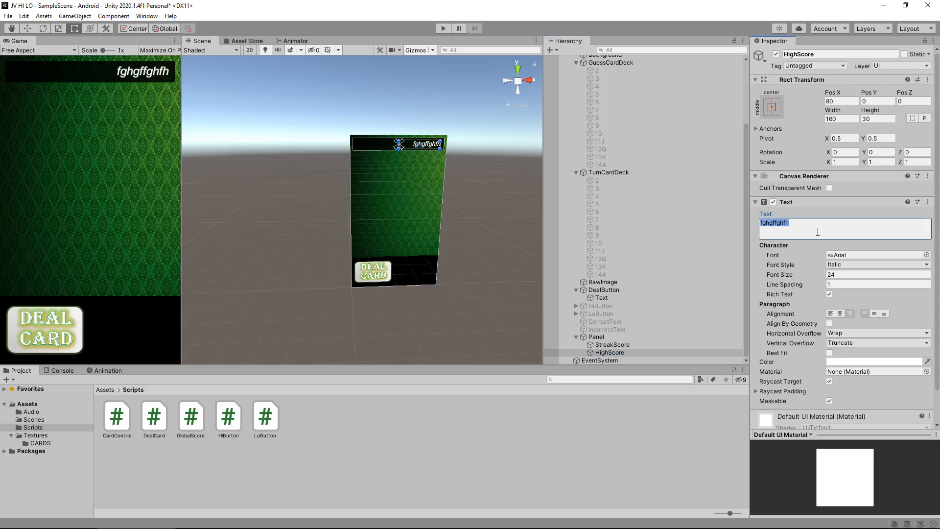
{"action": "type", "text": "BEST:"}
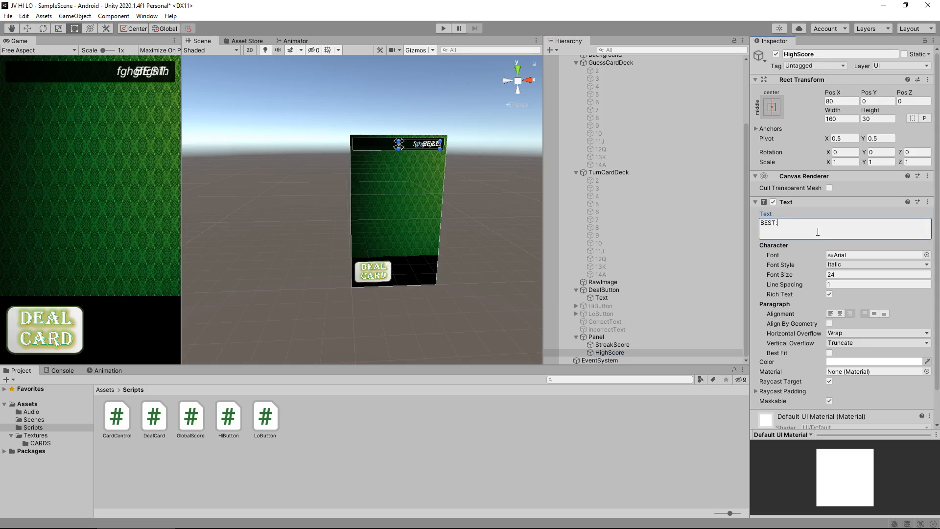
{"action": "type", "text": "0"}
{"action": "left_click", "coordinate": [841, 100]}
{"action": "type", "text": "-80"}
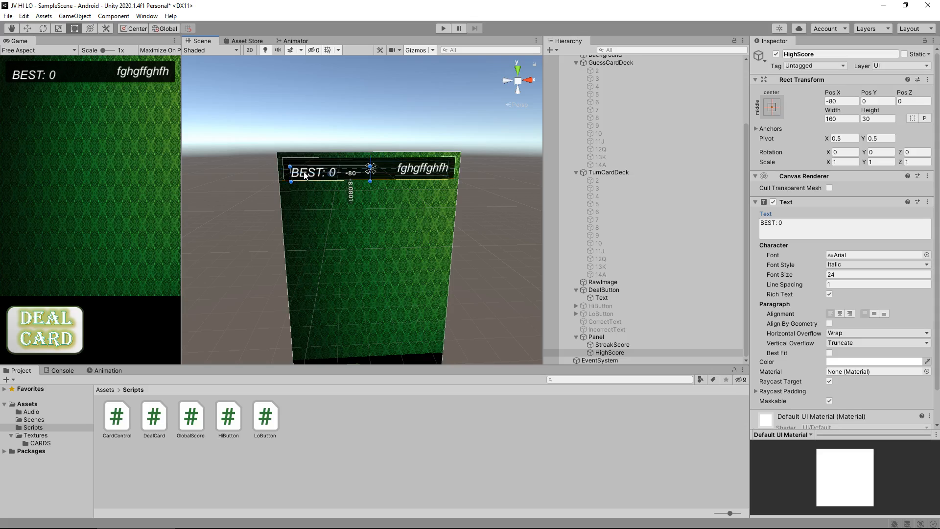
- Nudge the HighScore 'BEST: 0' text a few pixels left in the Scene view
{"action": "left_click_drag", "start_coordinate": [371, 168], "coordinate": [367, 168]}
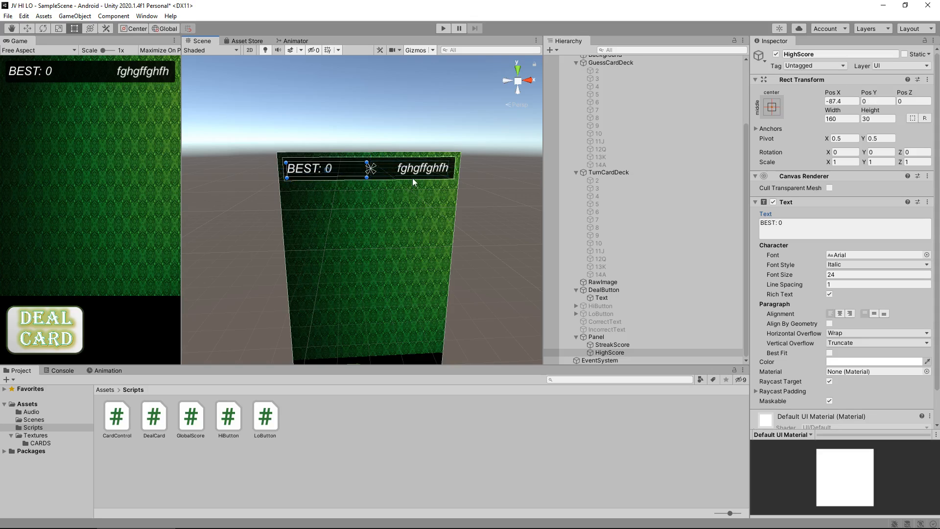
{"action": "mouse_move", "coordinate": [299, 178]}
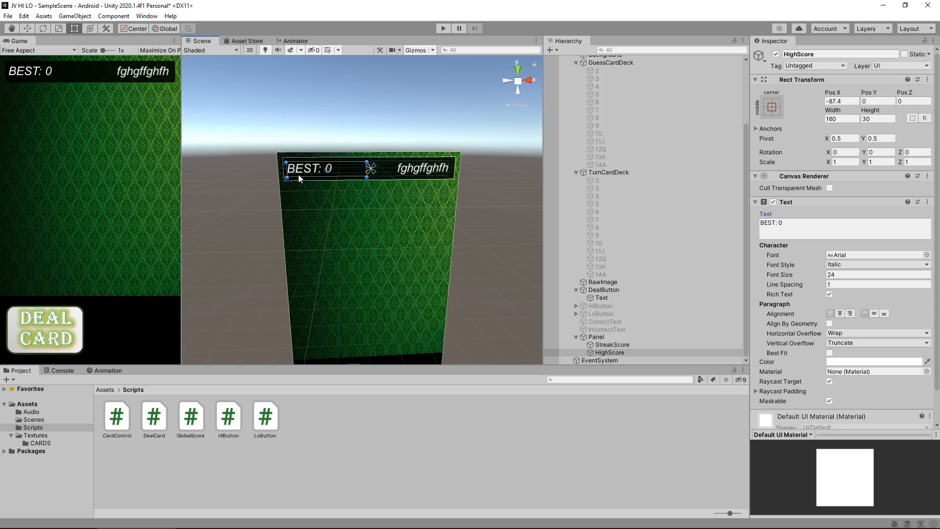
{"action": "mouse_move", "coordinate": [344, 201]}
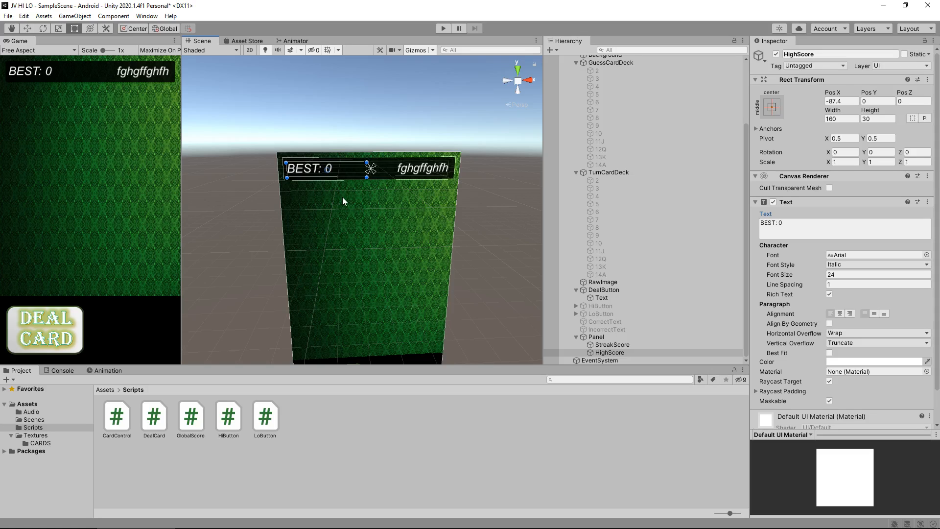
{"action": "mouse_move", "coordinate": [7, 314]}
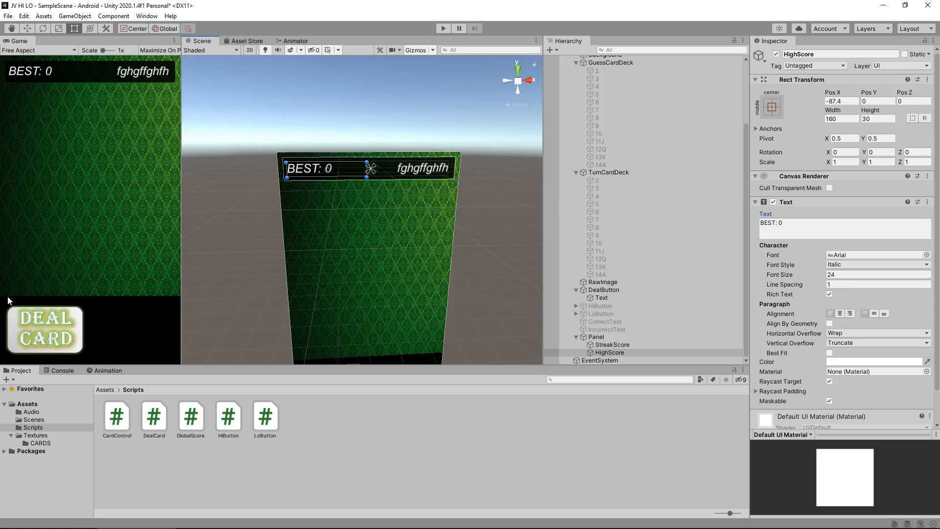
{"action": "mouse_move", "coordinate": [212, 209]}
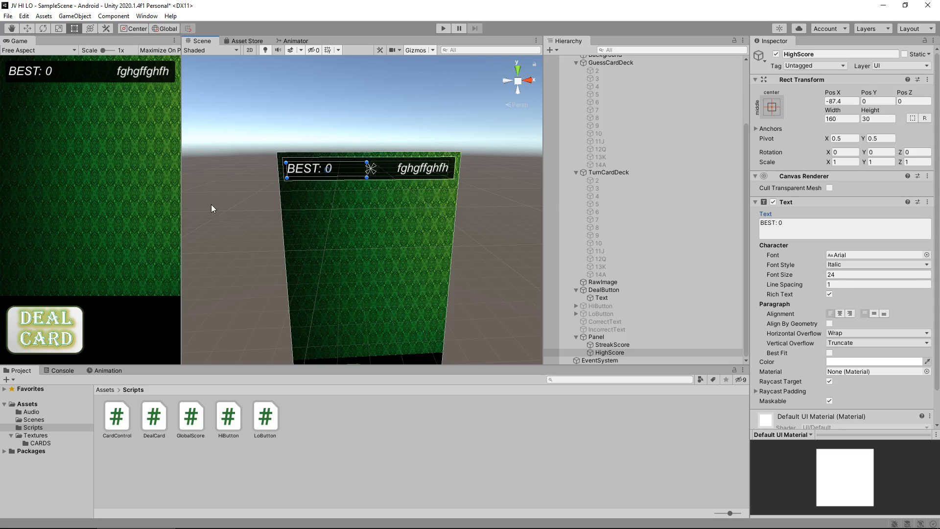
{"action": "mouse_move", "coordinate": [139, 349]}
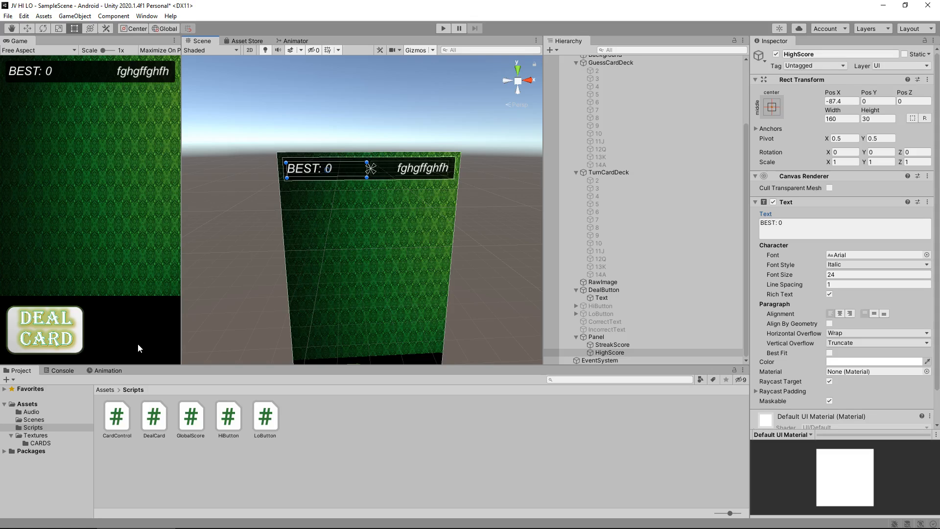
{"action": "mouse_move", "coordinate": [207, 363]}
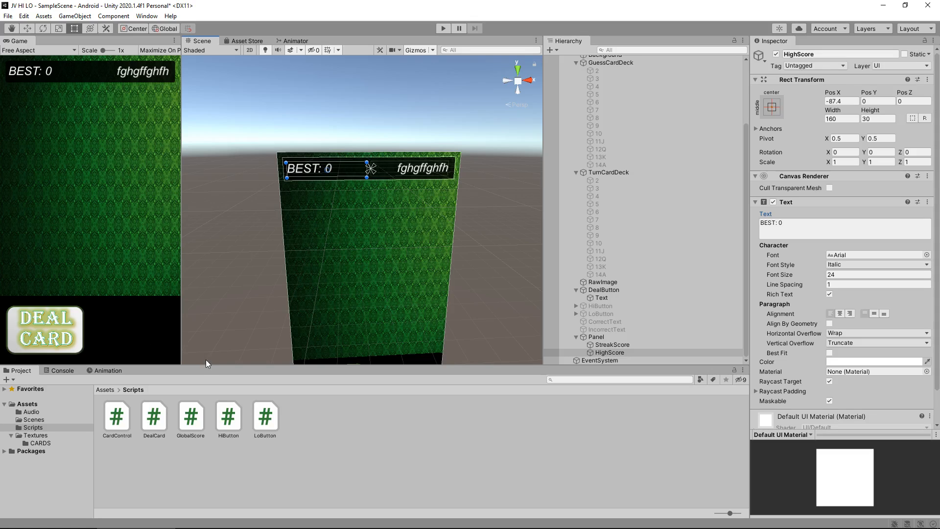
{"action": "mouse_move", "coordinate": [196, 420]}
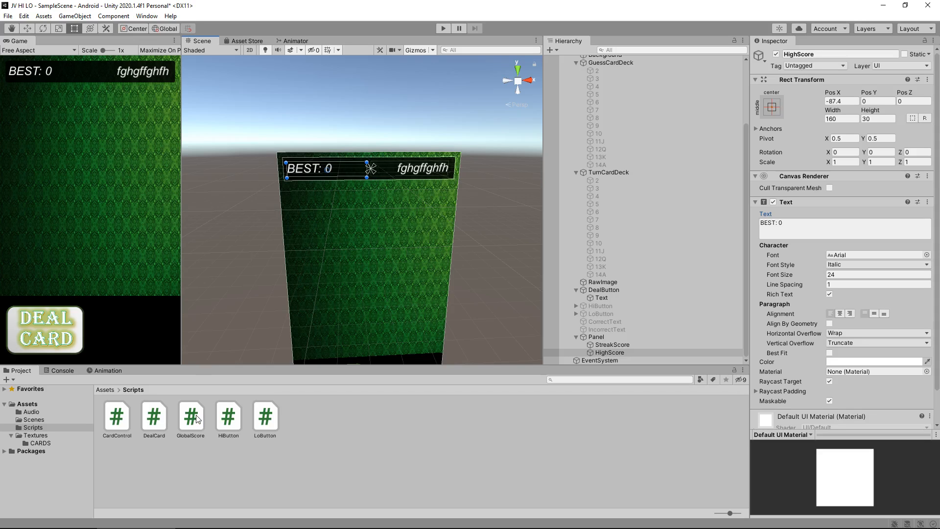
- Open GlobalScore.cs and declare 'public int highScore;' below scoreDisplay
{"action": "double_click", "coordinate": [191, 415]}
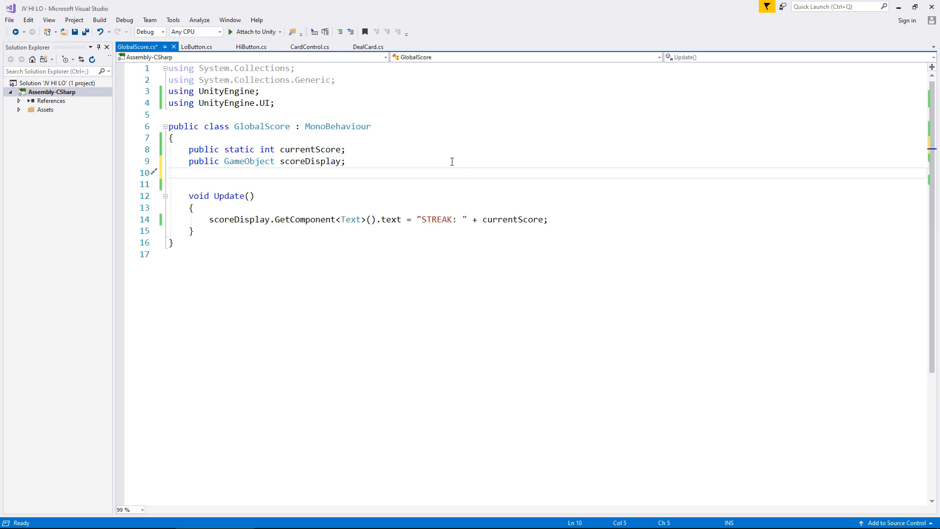
{"action": "type", "text": "public int"}
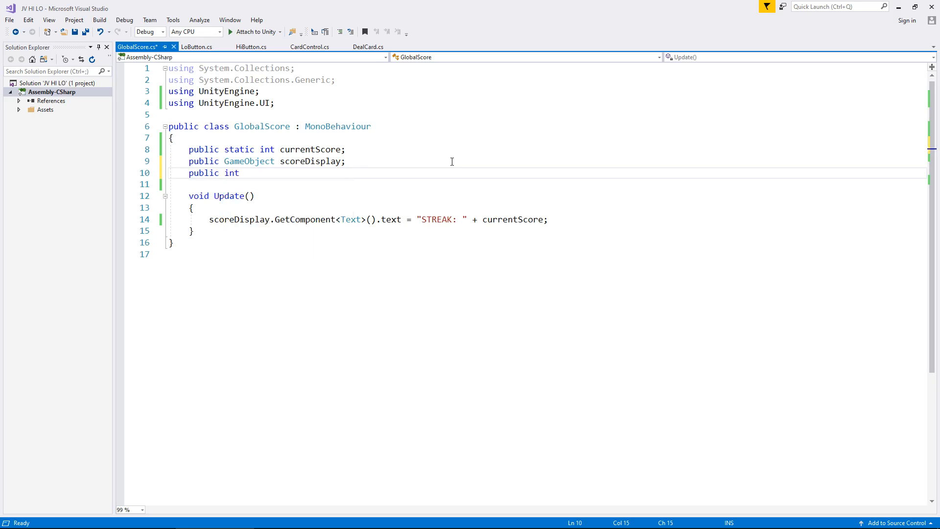
{"action": "type", "text": "high"}
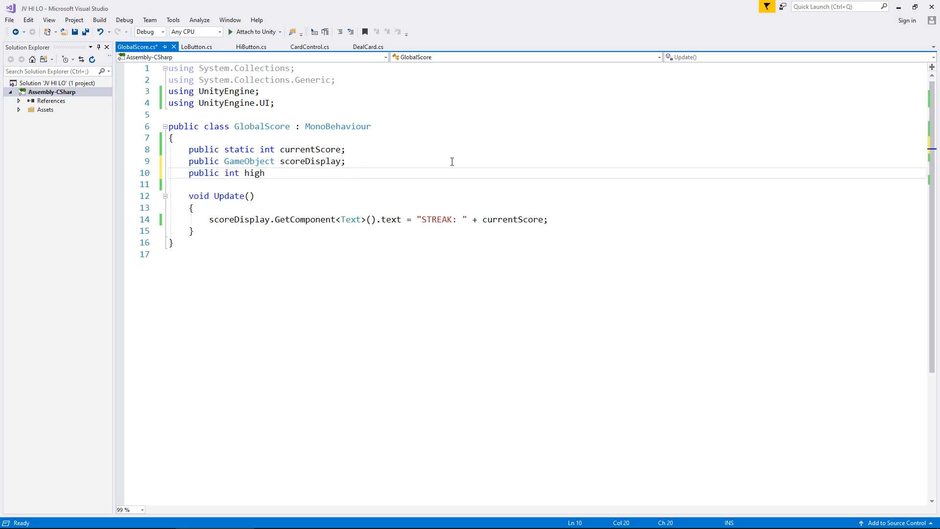
{"action": "type", "text": "Score"}
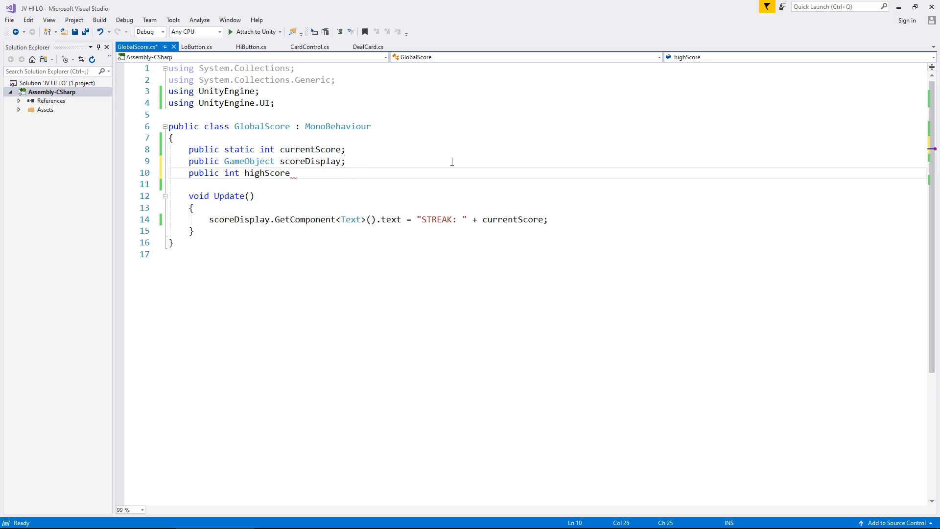
{"action": "type", "text": ";"}
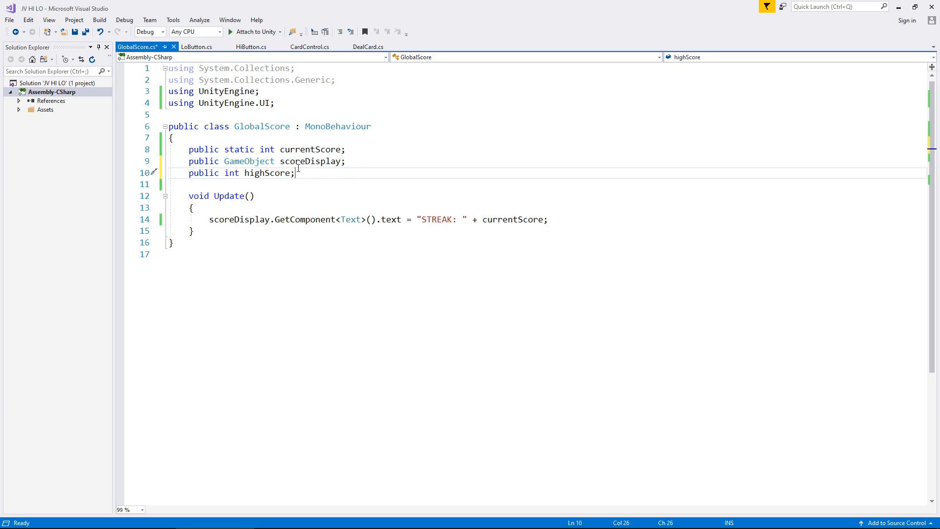
{"action": "key", "text": "Enter"}
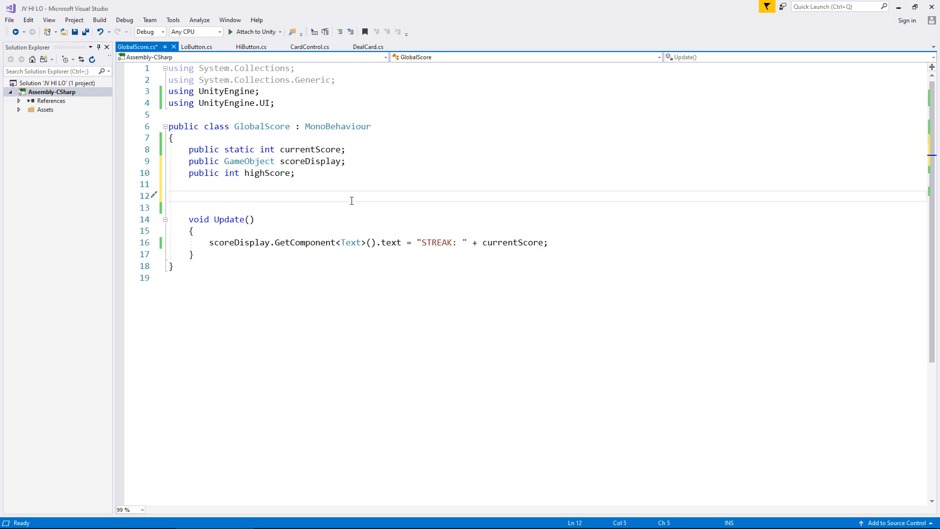
- In Start(), begin assigning highScore from PlayerPrefs.GetInt
{"action": "type", "text": "void"}
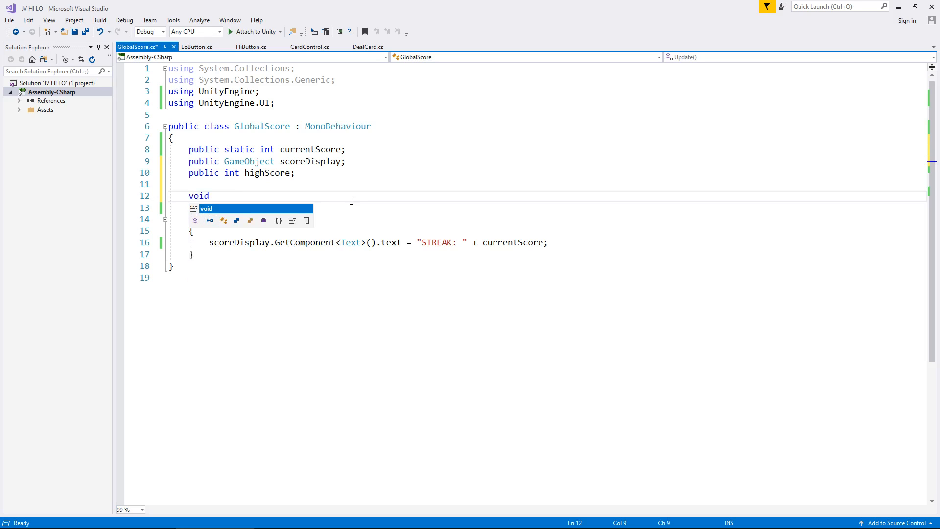
{"action": "type", "text": "Start("}
{"action": "type", "text": "{"}
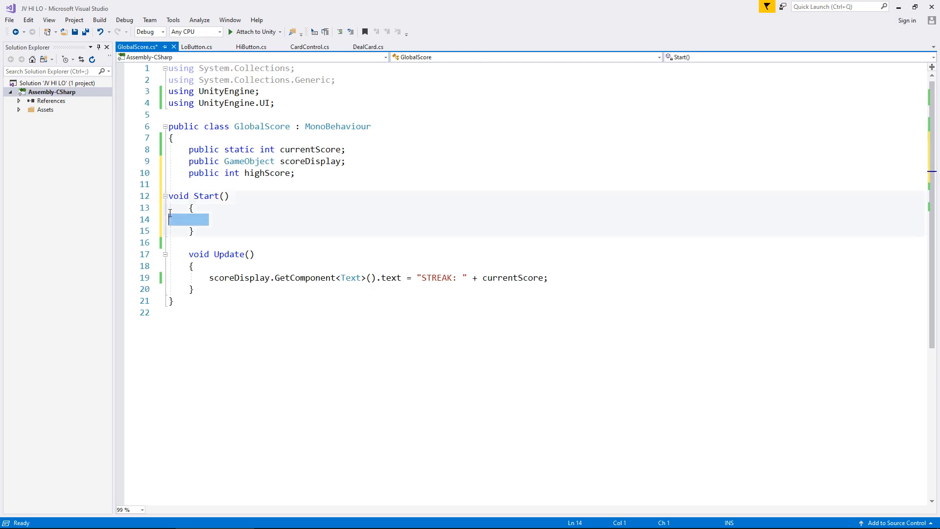
{"action": "type", "text": "private"}
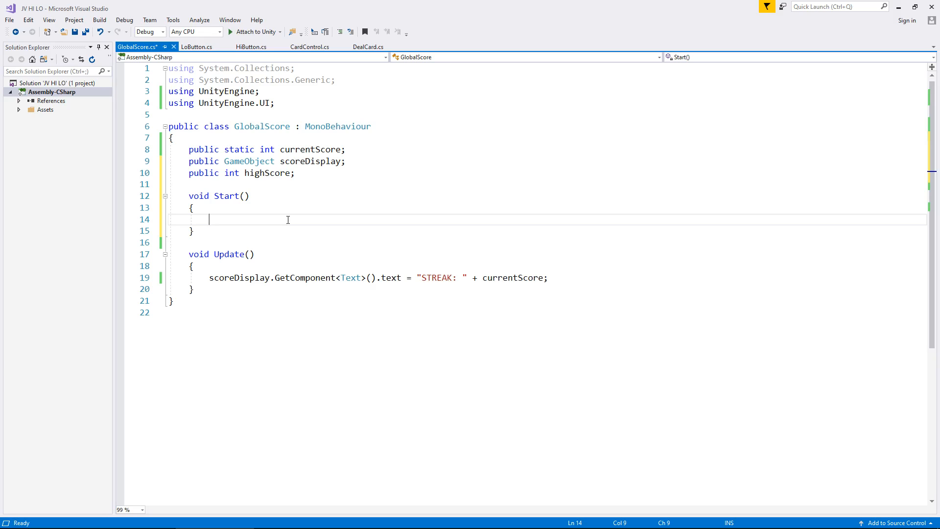
{"action": "type", "text": "highScore ="}
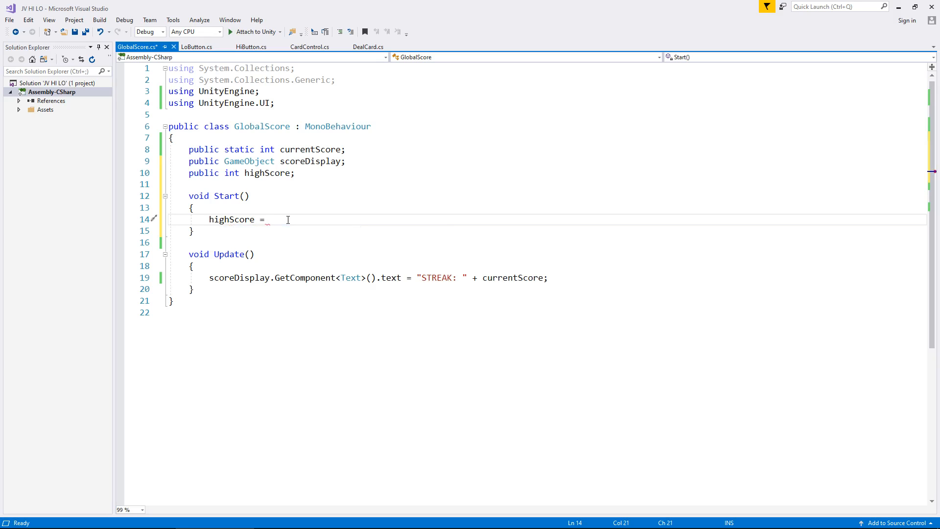
{"action": "type", "text": "PlayerPrefs."}
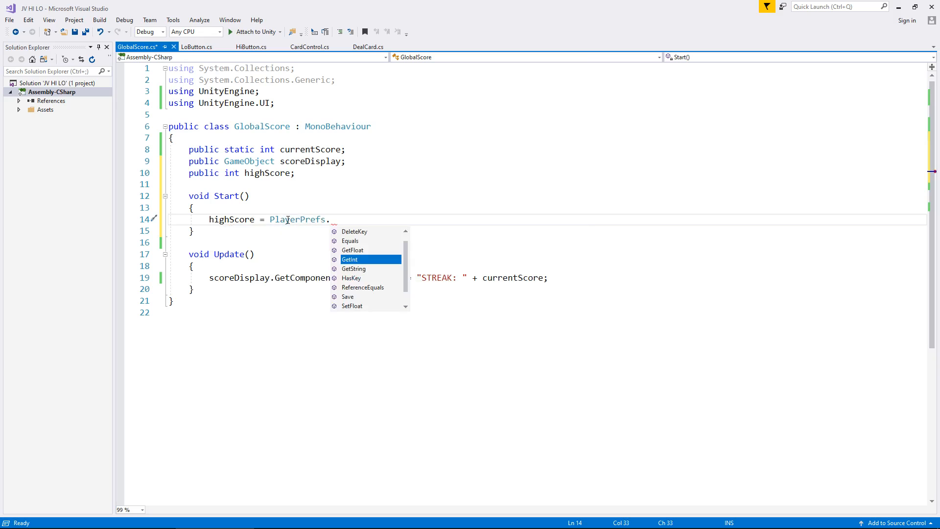
{"action": "type", "text": "Get"}
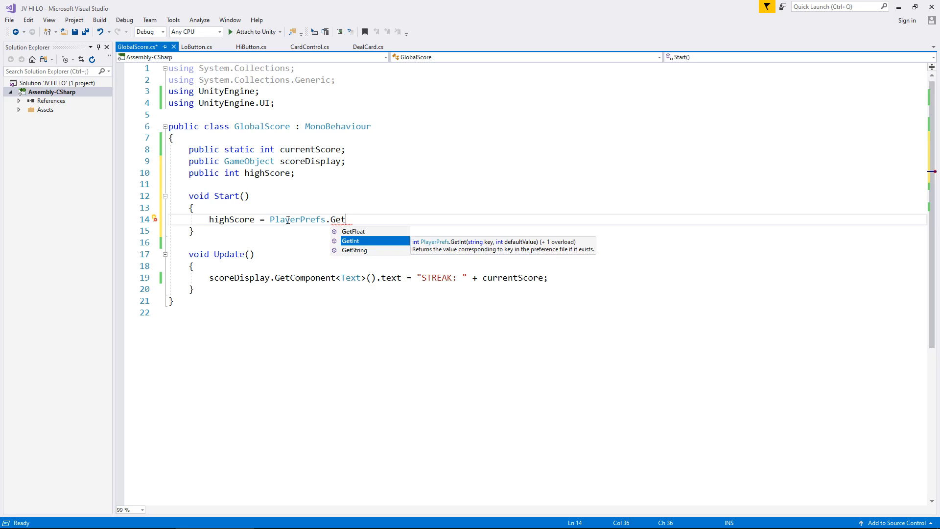
{"action": "key", "text": "Tab"}
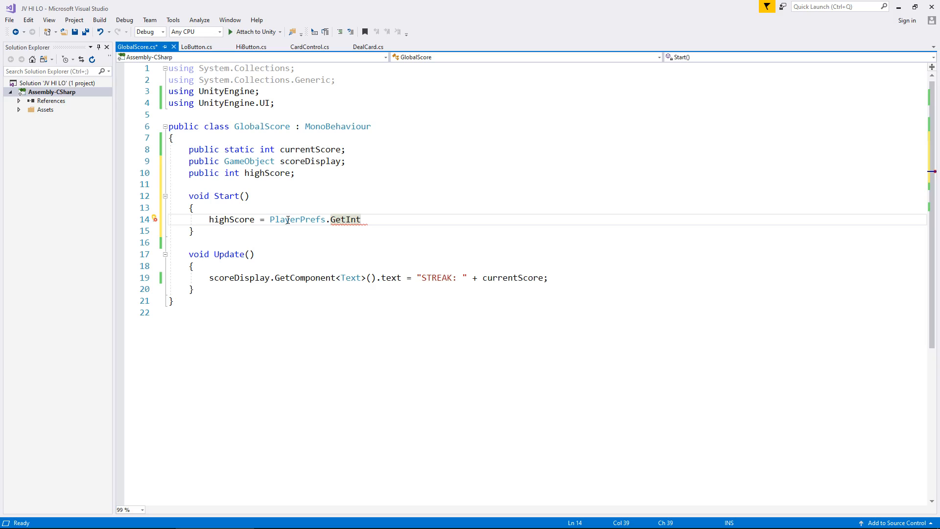
- Pass the "BestScoreHiLo" key to GetInt and end the statement
{"action": "type", "text": "(\"\")"}
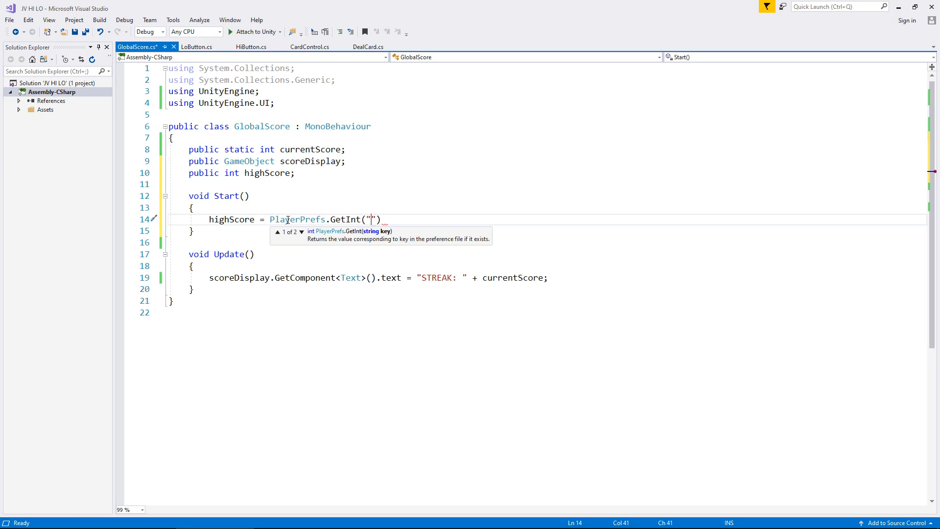
{"action": "type", "text": "\""}
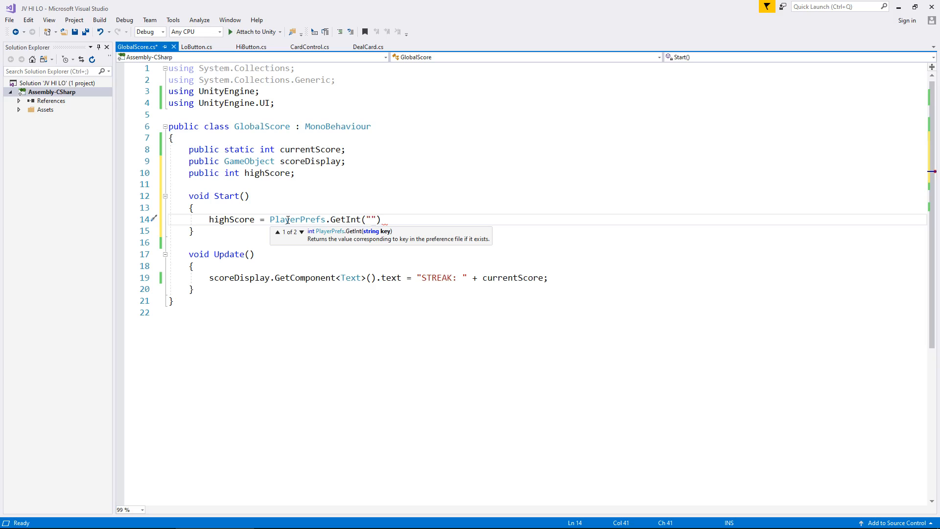
{"action": "type", "text": "BestS"}
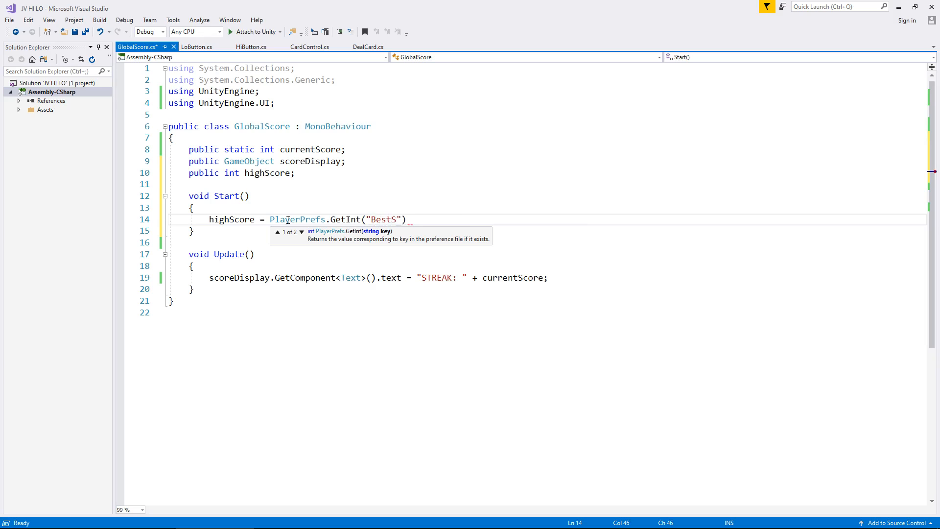
{"action": "type", "text": "coreHi"}
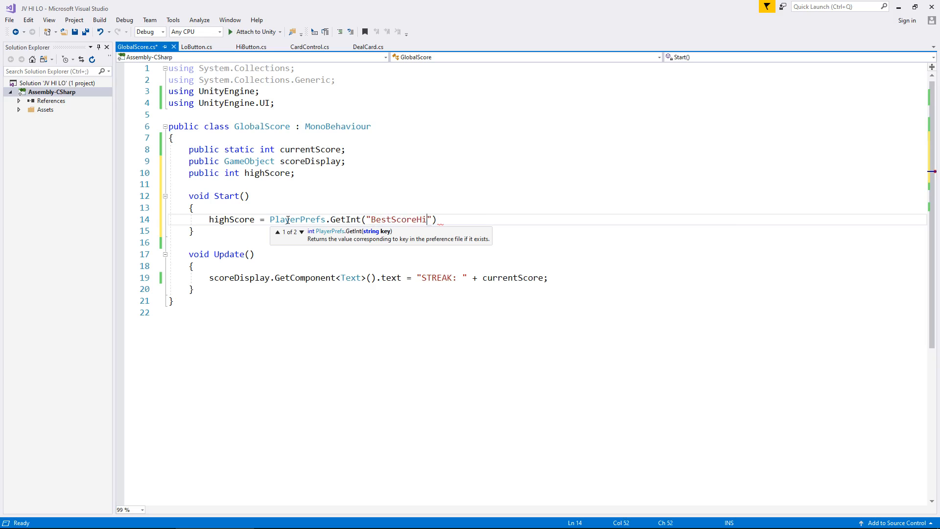
{"action": "type", "text": "Lo"}
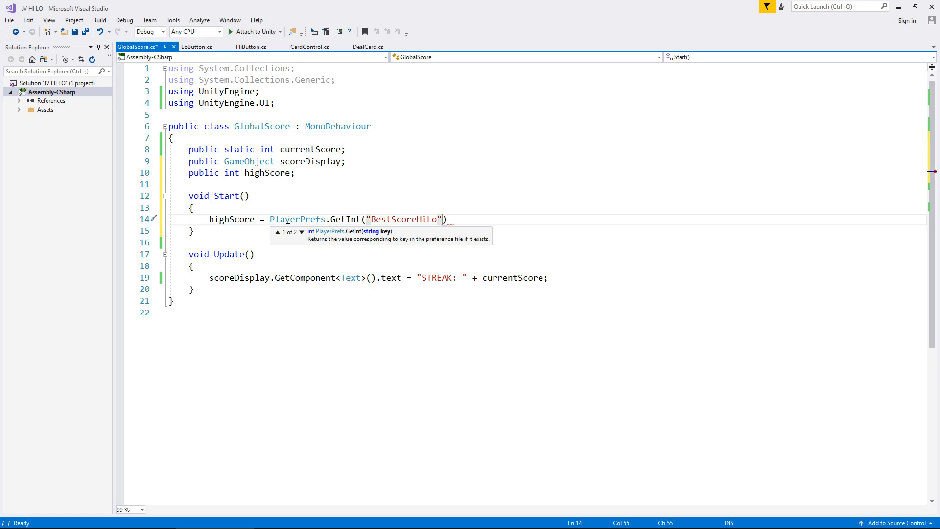
{"action": "type", "text": ";"}
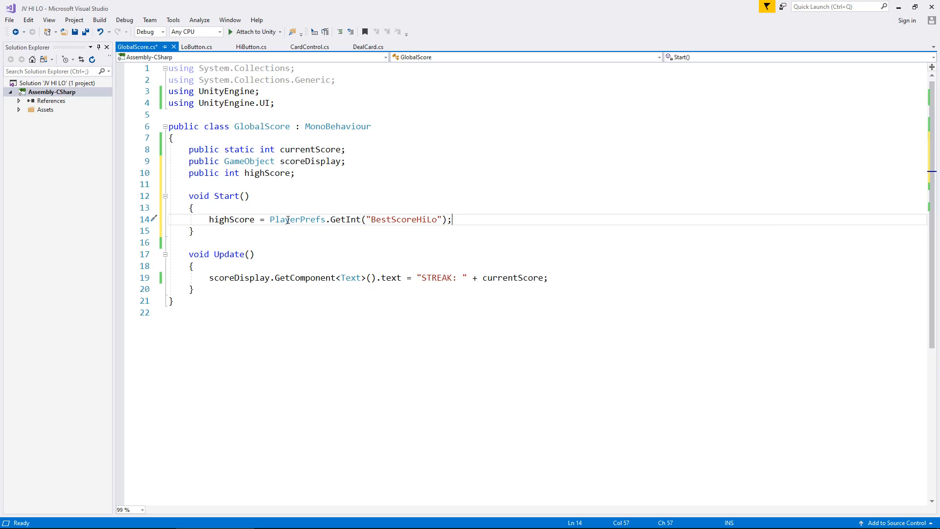
{"action": "mouse_move", "coordinate": [295, 219]}
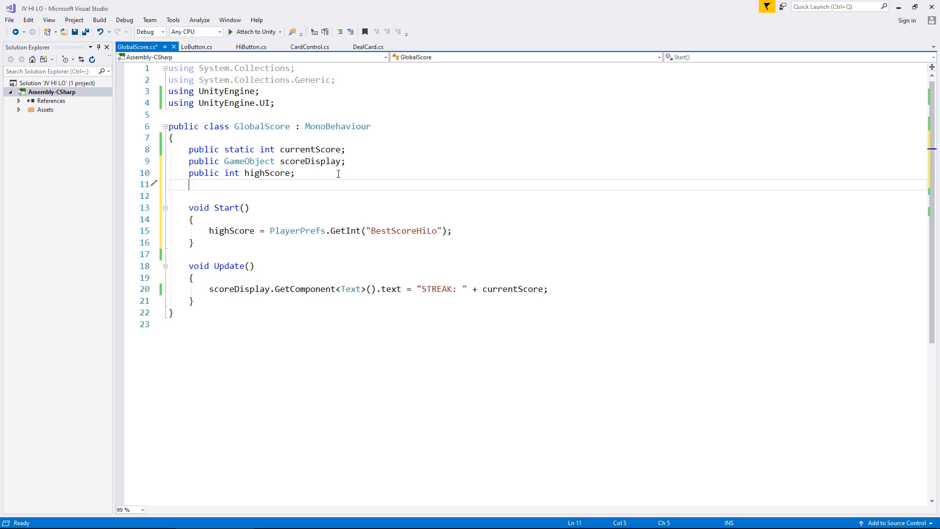
- Declare 'public GameObject bestDisplay;' and start a bestDisplay.GetComponent call in Start()
{"action": "type", "text": "public GameObject bestDispl"}
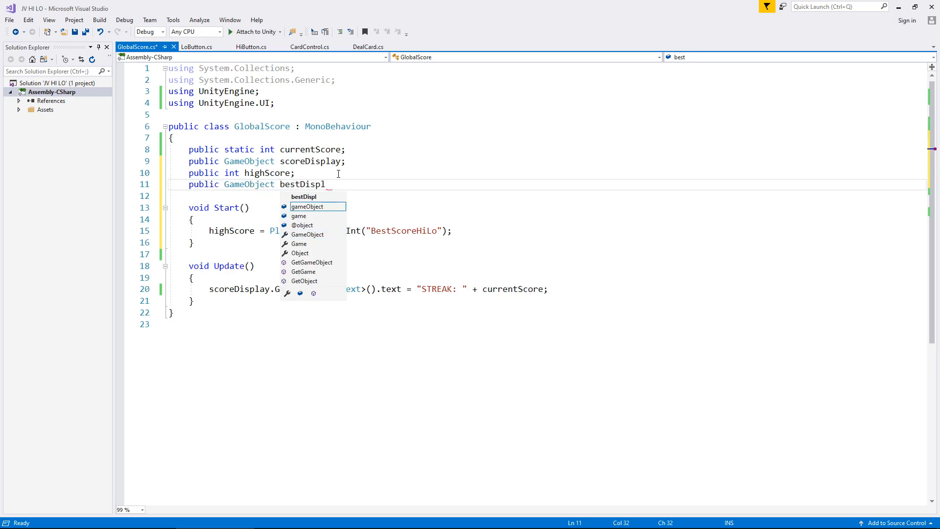
{"action": "type", "text": "ay;"}
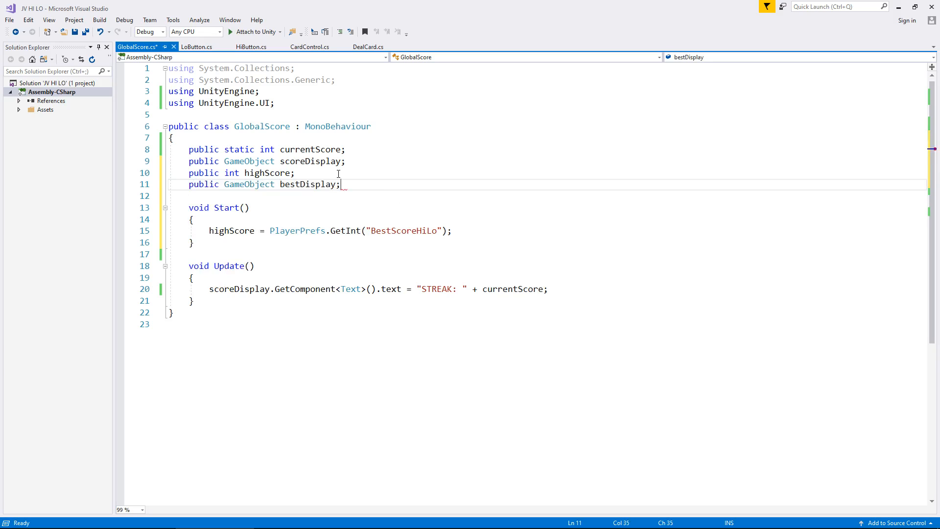
{"action": "mouse_move", "coordinate": [231, 231]}
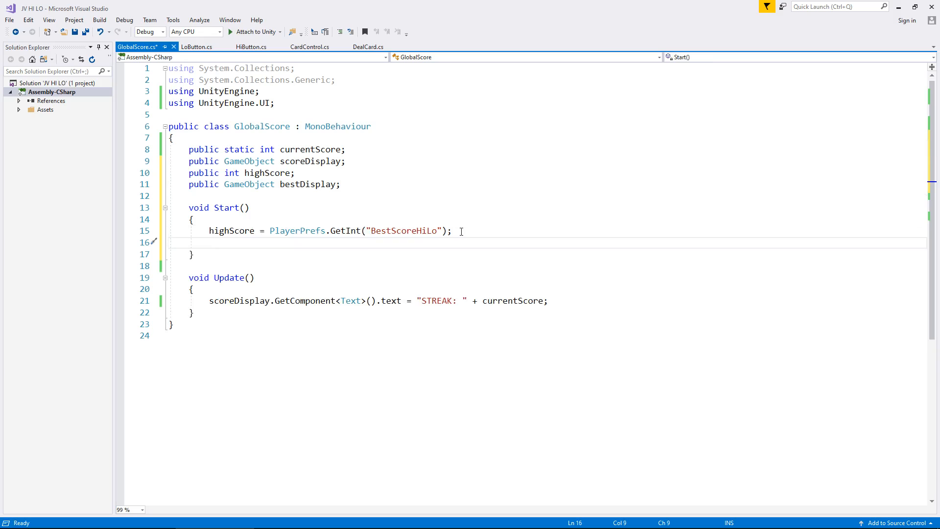
{"action": "type", "text": "bestDisplay"}
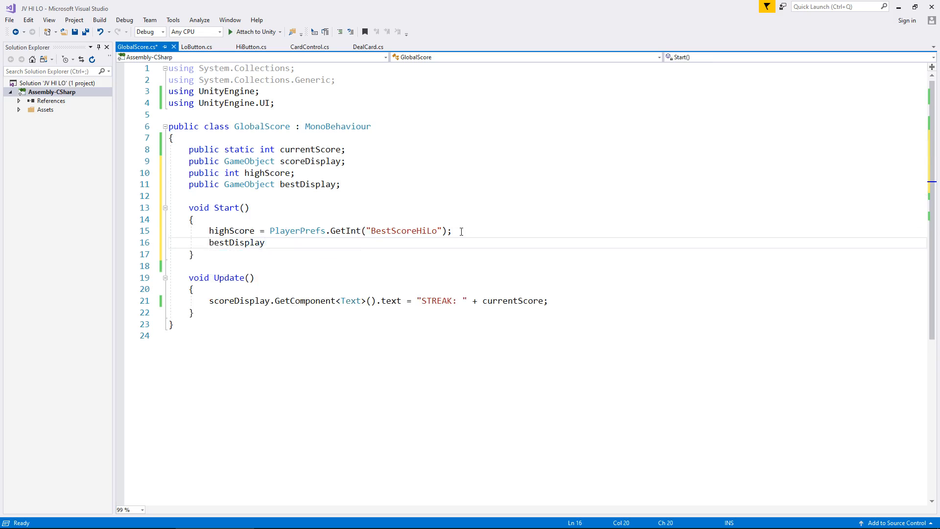
{"action": "type", "text": ".GetComponent"}
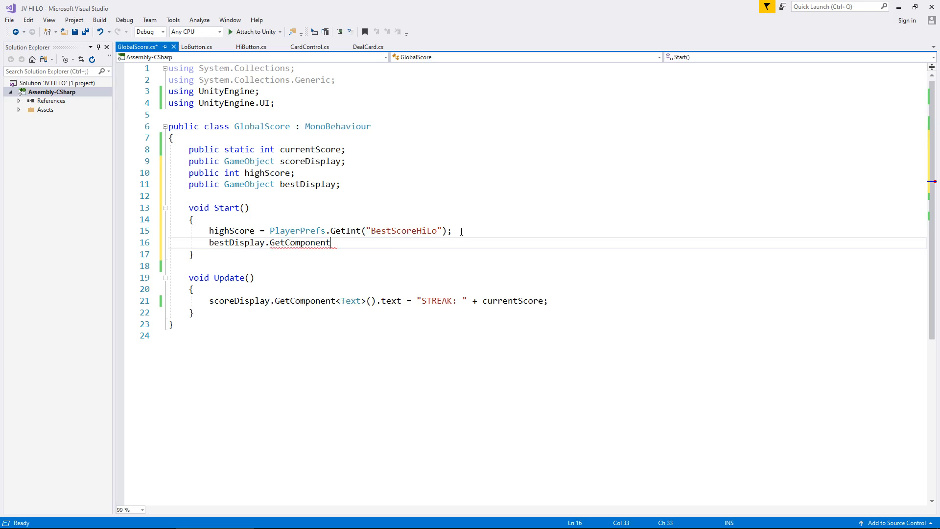
- Complete the line setting bestDisplay's Text to "BEST: " + highScore
{"action": "type", "text": "<Text>"}
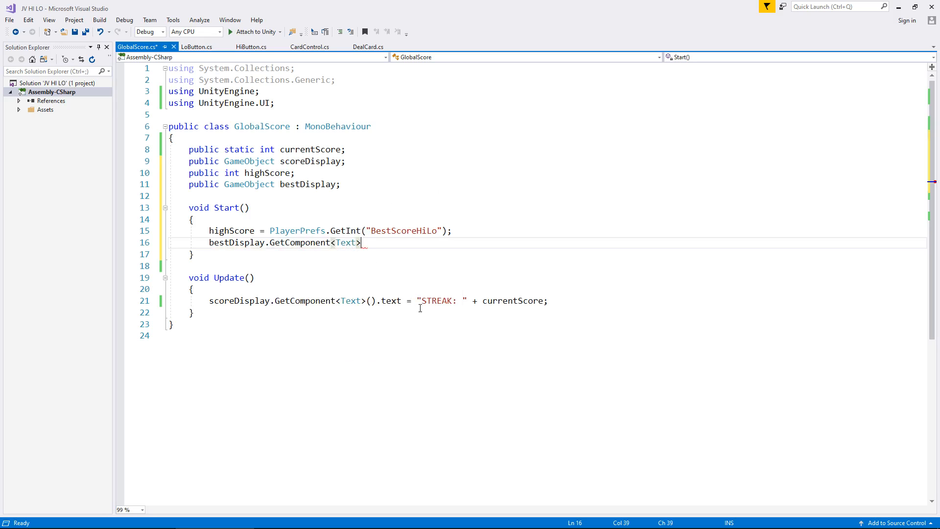
{"action": "type", "text": ".t"}
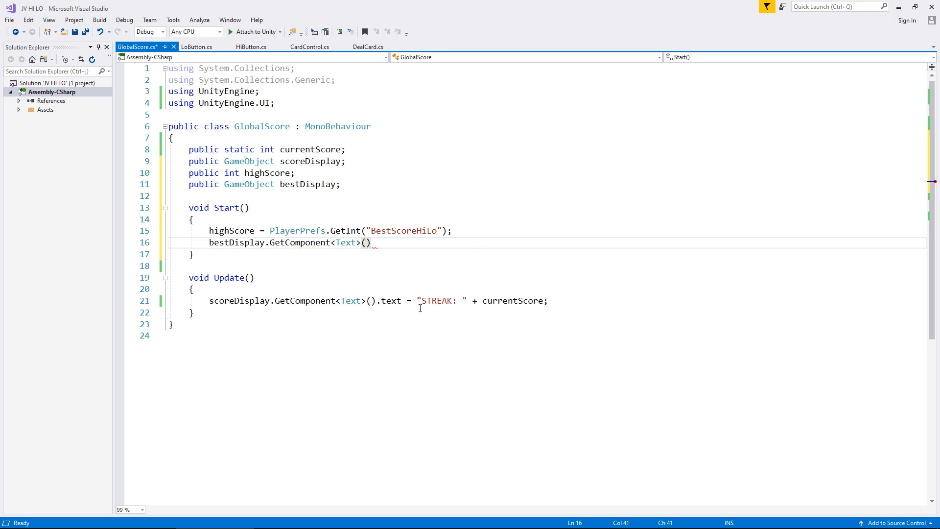
{"action": "type", "text": ".text"}
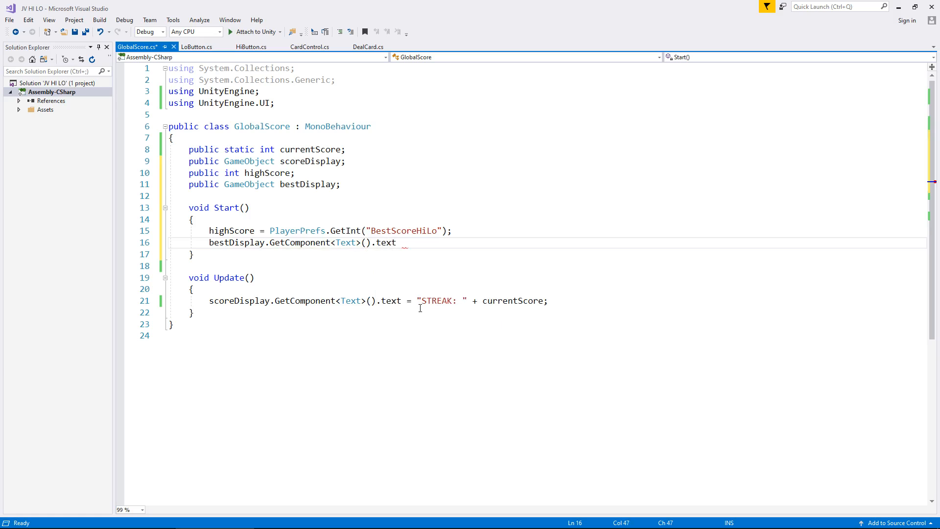
{"action": "type", "text": "= \"\""}
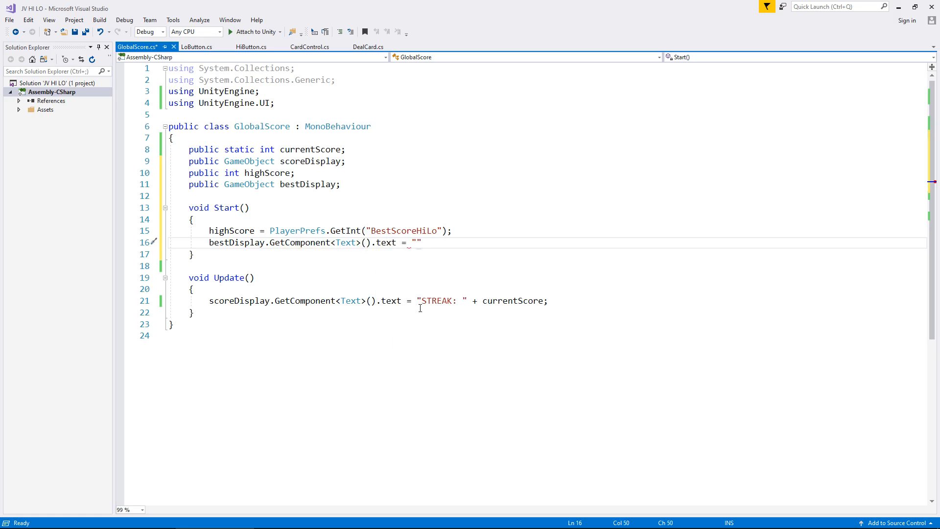
{"action": "type", "text": "BEST"}
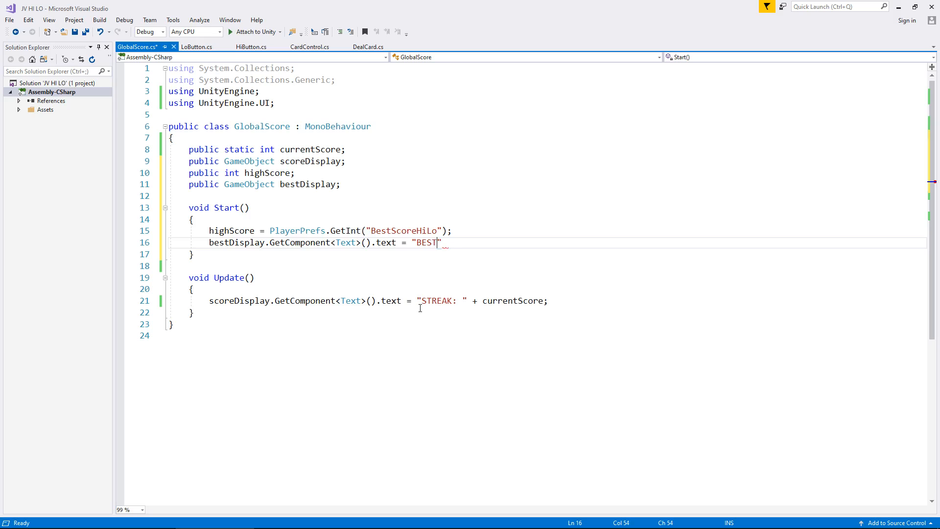
{"action": "type", "text": "\": \""}
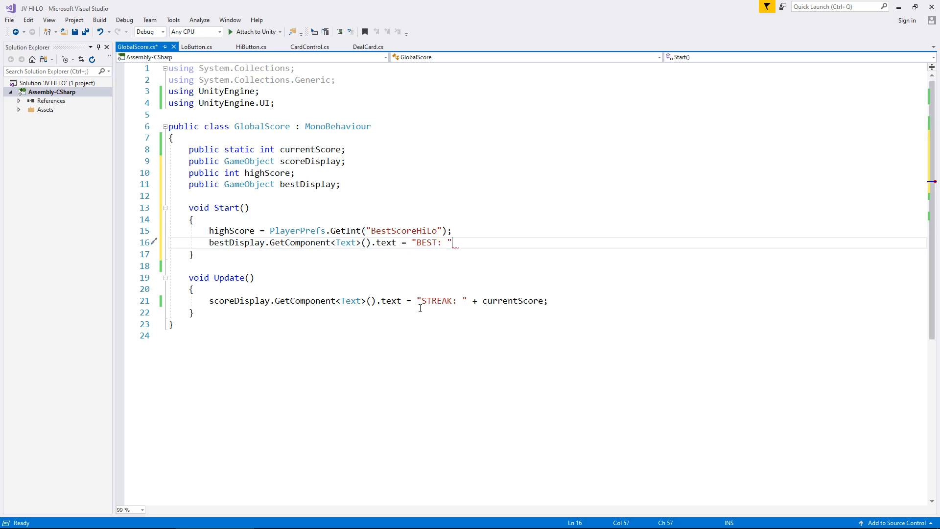
{"action": "type", "text": "+"}
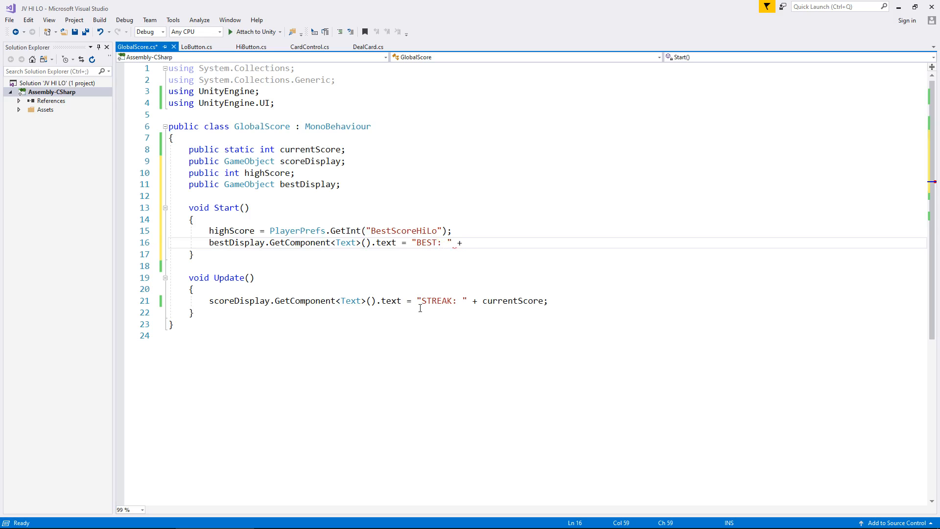
{"action": "type", "text": "highScore;"}
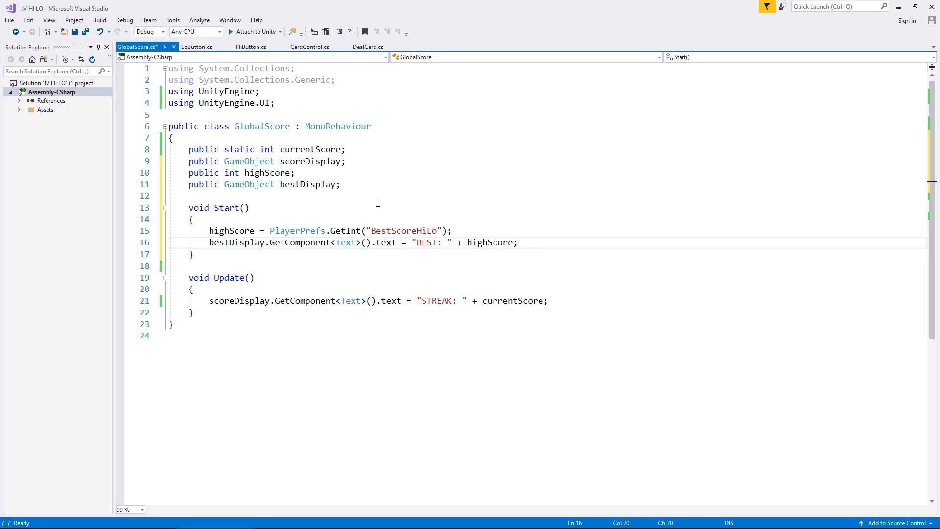
{"action": "mouse_move", "coordinate": [380, 199]}
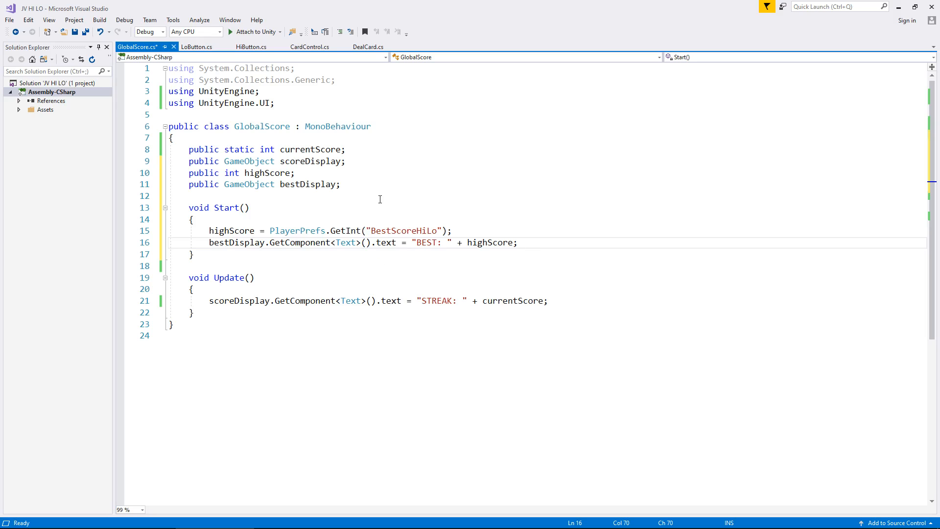
{"action": "mouse_move", "coordinate": [378, 203]}
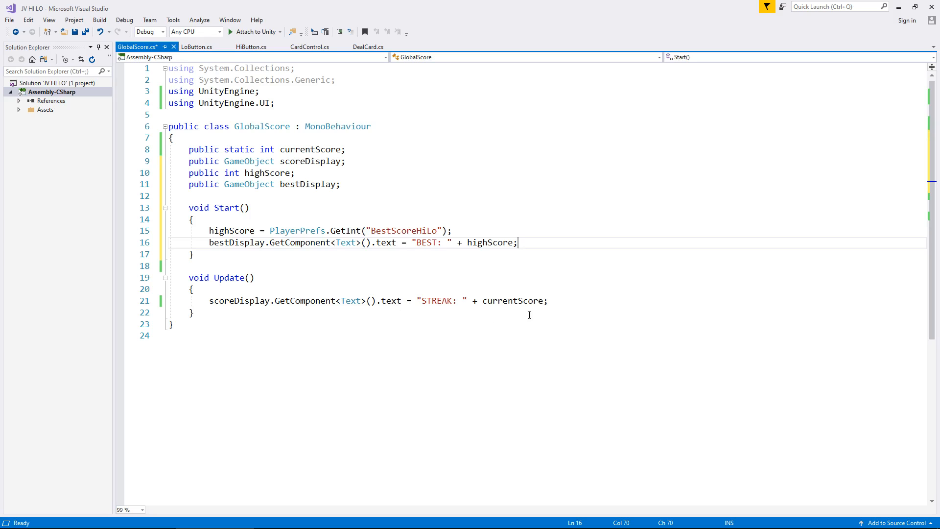
{"action": "mouse_move", "coordinate": [455, 296]}
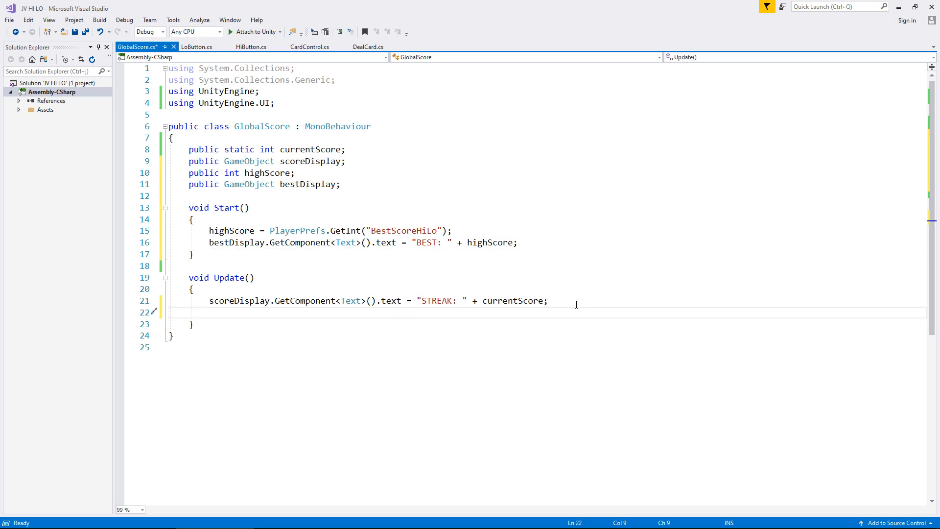
- In Update(), add an if block checking currentScore > highScore
{"action": "type", "text": "i"}
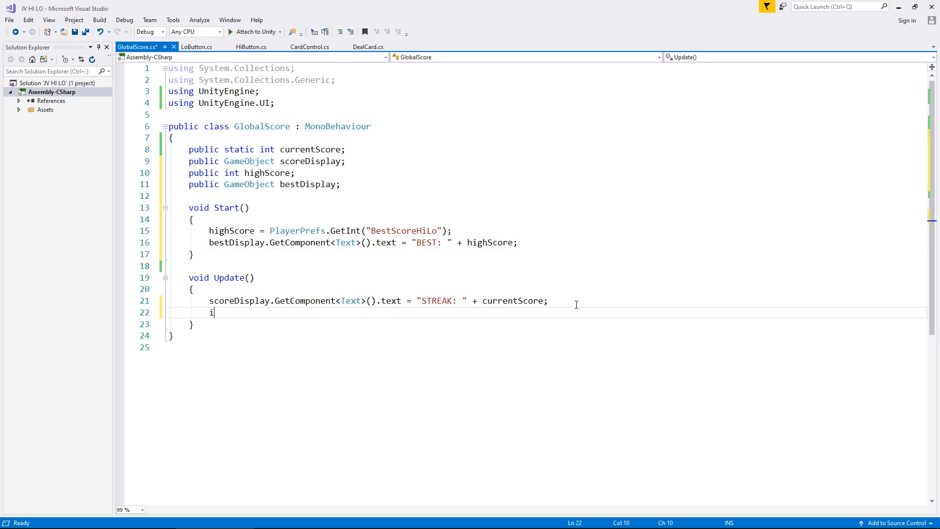
{"action": "type", "text": "f ()"}
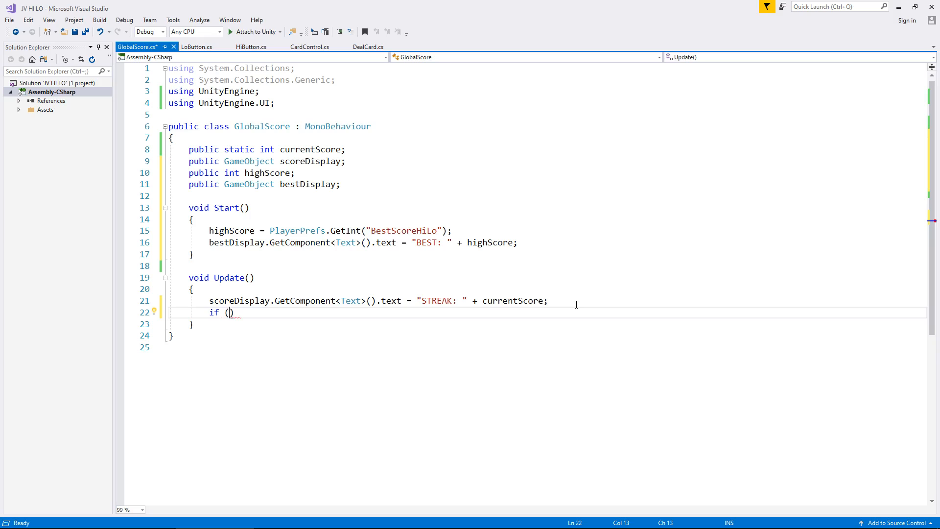
{"action": "type", "text": "c"}
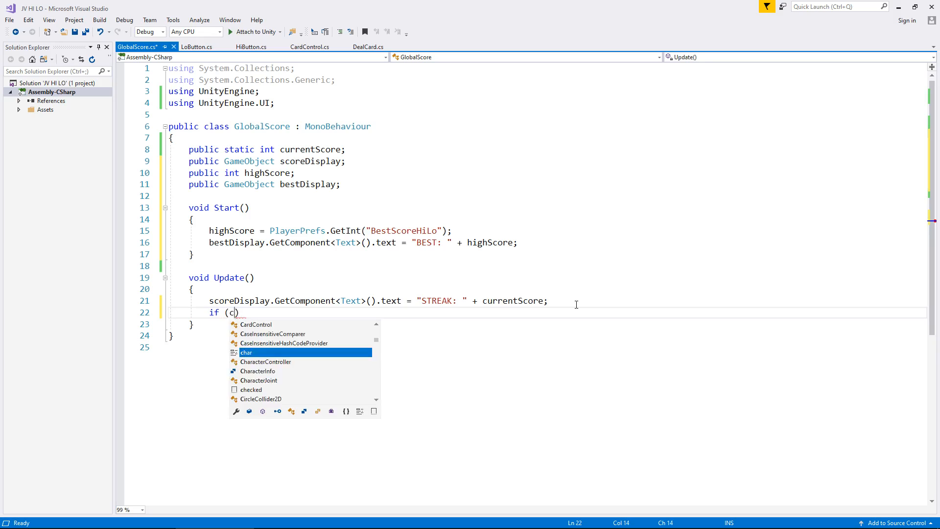
{"action": "type", "text": "urrentScore"}
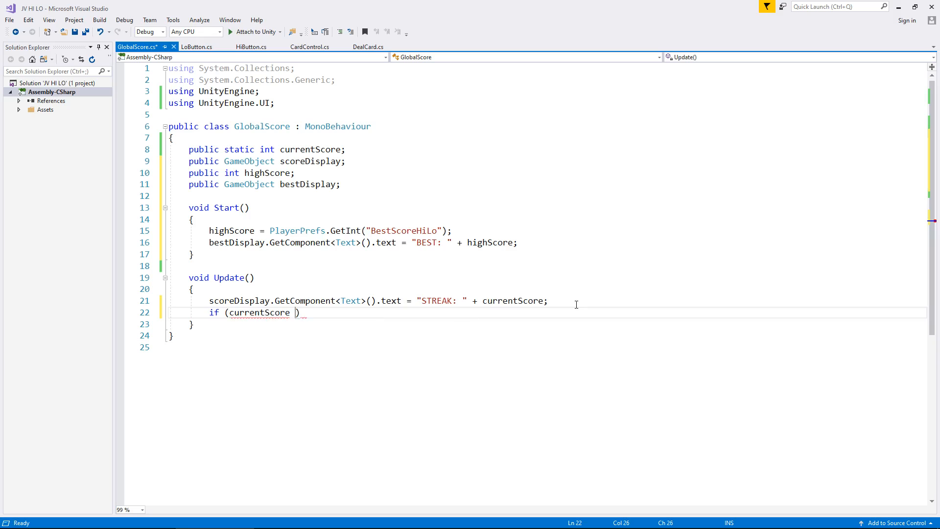
{"action": "type", "text": "> h"}
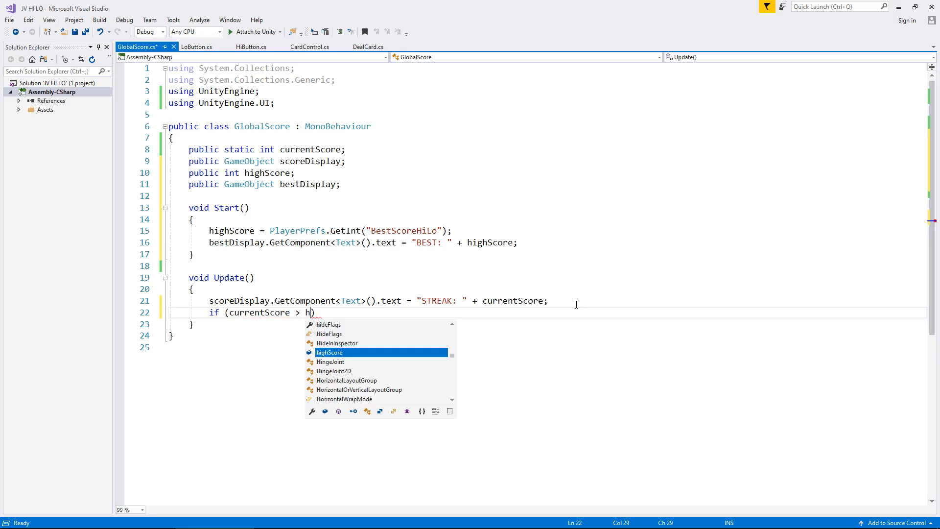
{"action": "key", "text": "Tab"}
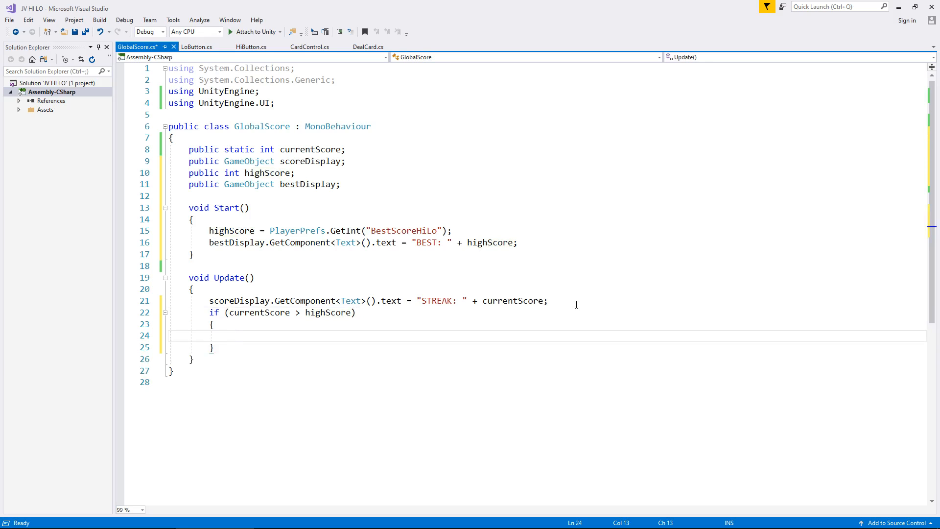
- Inside the if, add PlayerPrefs.SetInt("BestScoreHiLo", currentScore);
{"action": "type", "text": "PlayerPrefs"}
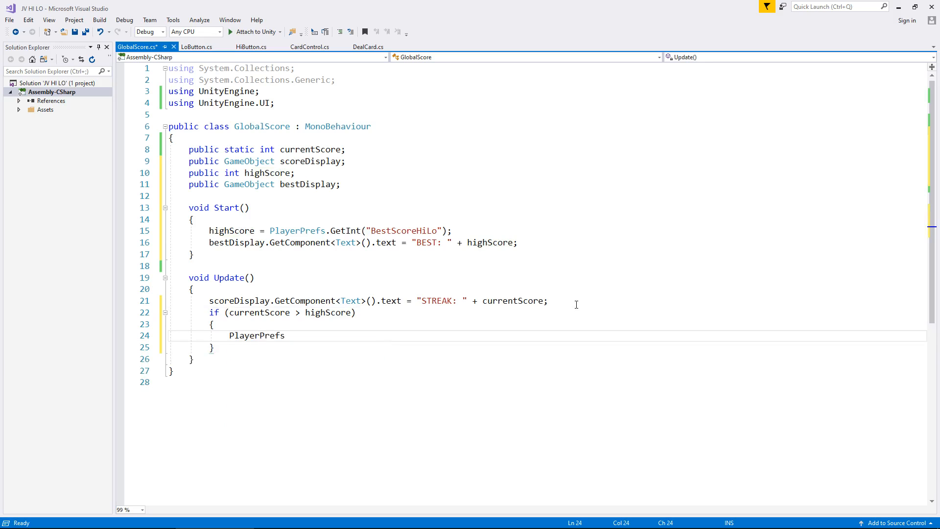
{"action": "type", "text": ".Se"}
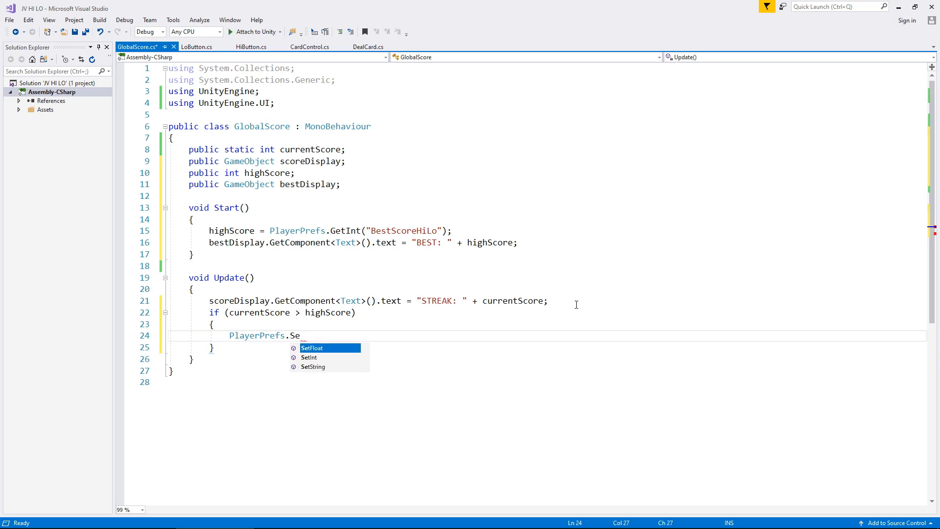
{"action": "type", "text": "tInt"}
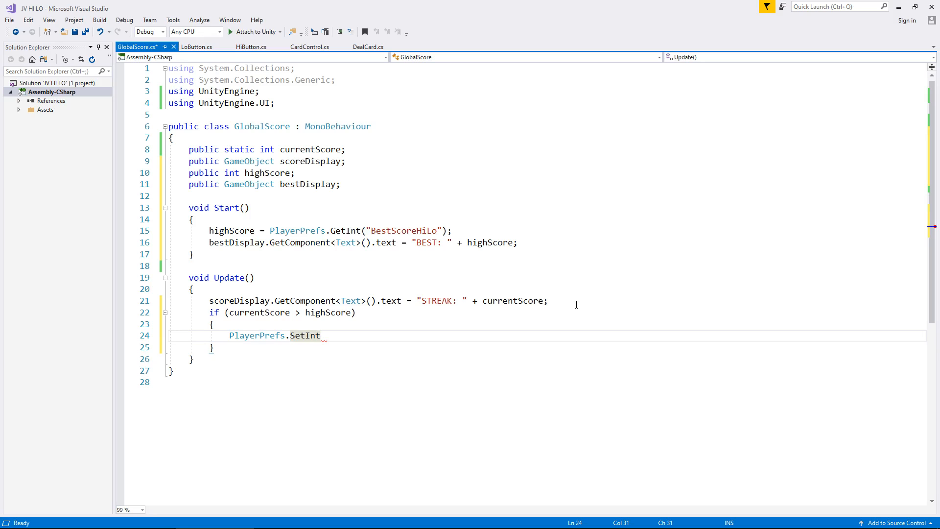
{"action": "type", "text": "("}
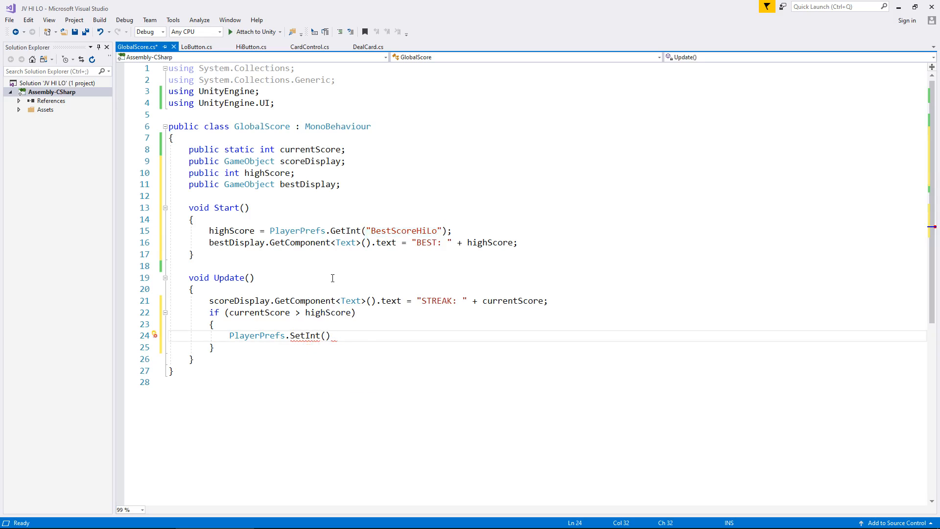
{"action": "type", "text": "\"BestScoreHiLo\""}
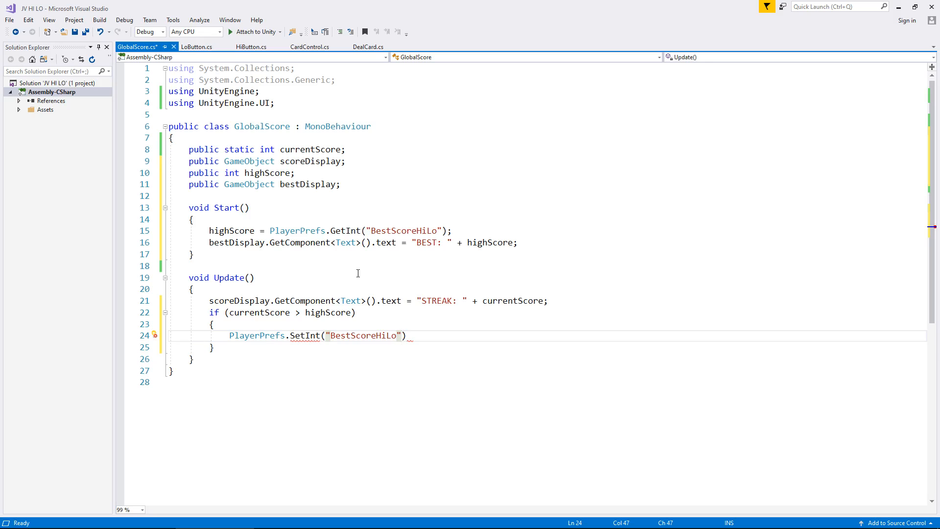
{"action": "type", "text": "\", \""}
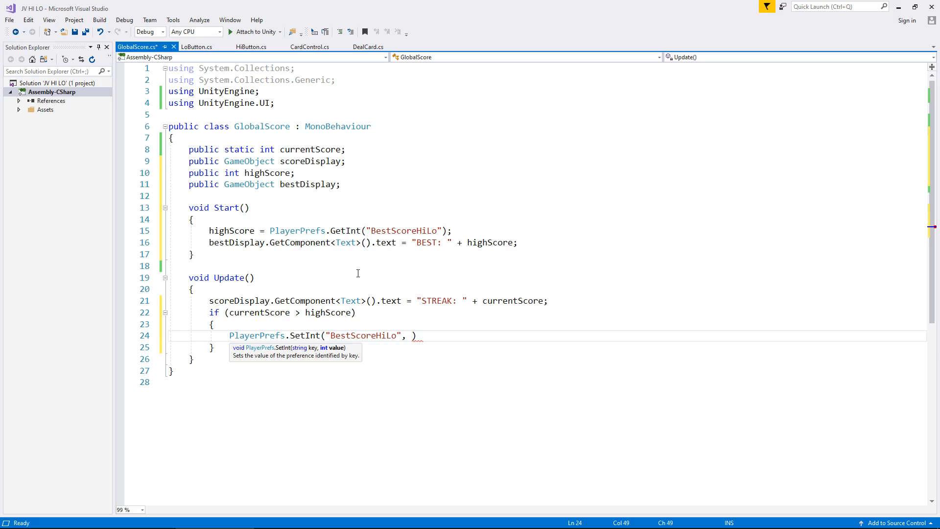
{"action": "type", "text": "current)"}
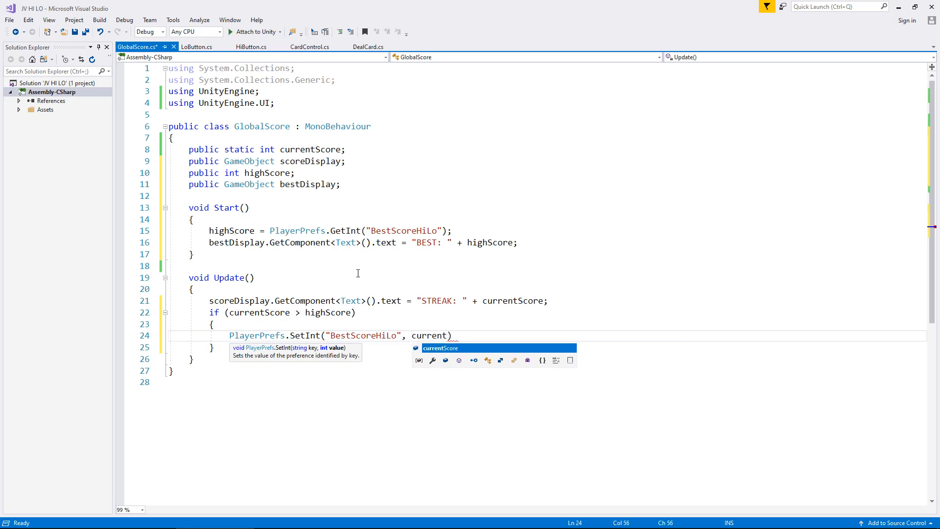
{"action": "type", "text": "Score"}
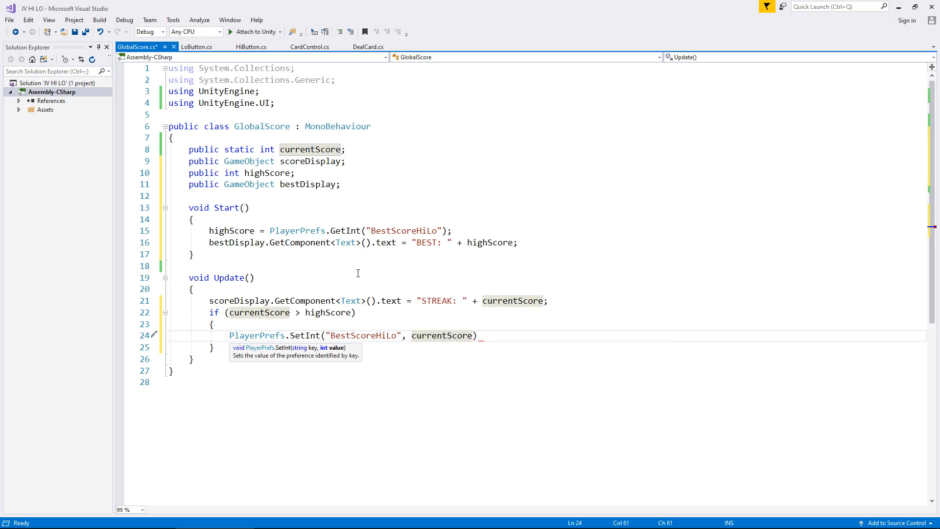
{"action": "type", "text": ")"}
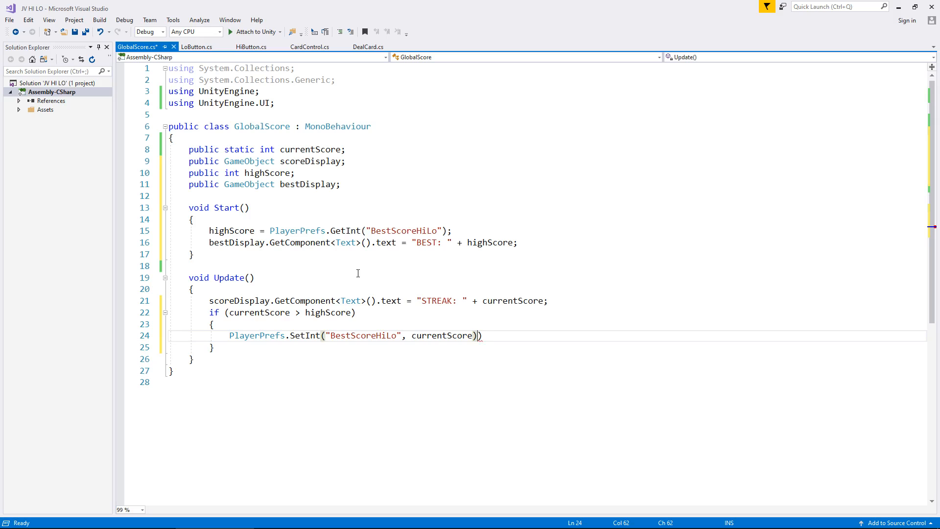
{"action": "type", "text": ";"}
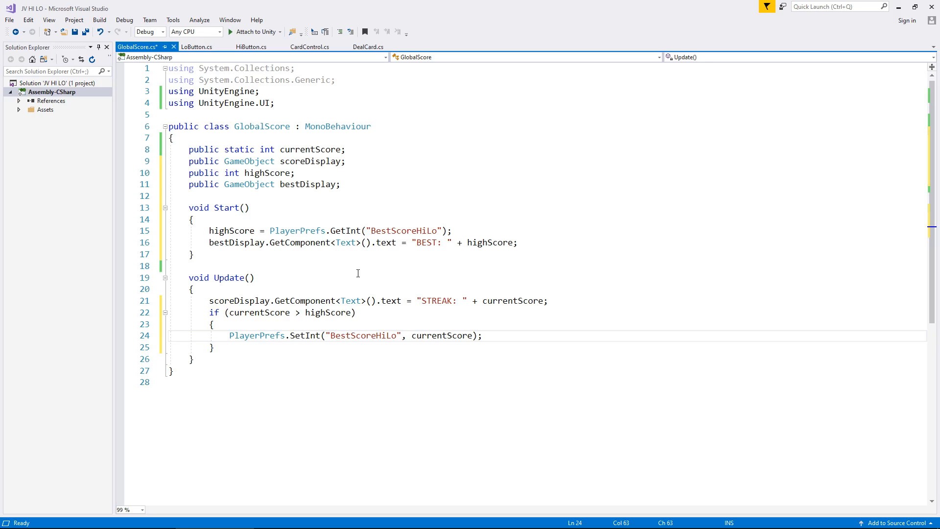
{"action": "left_click", "coordinate": [482, 336]}
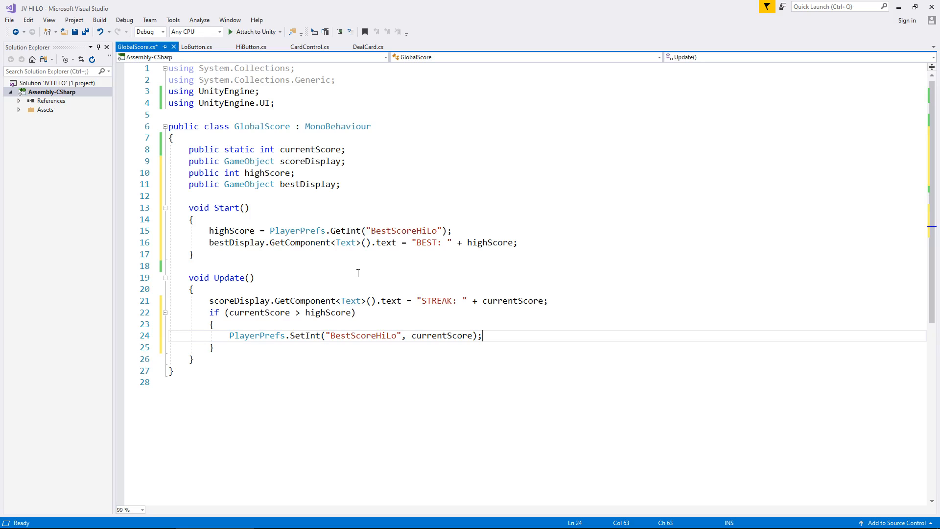
- Save GlobalScore, then on Settings assign HighScore to Global Score's Best Display field
{"action": "key", "text": "ctrl+s"}
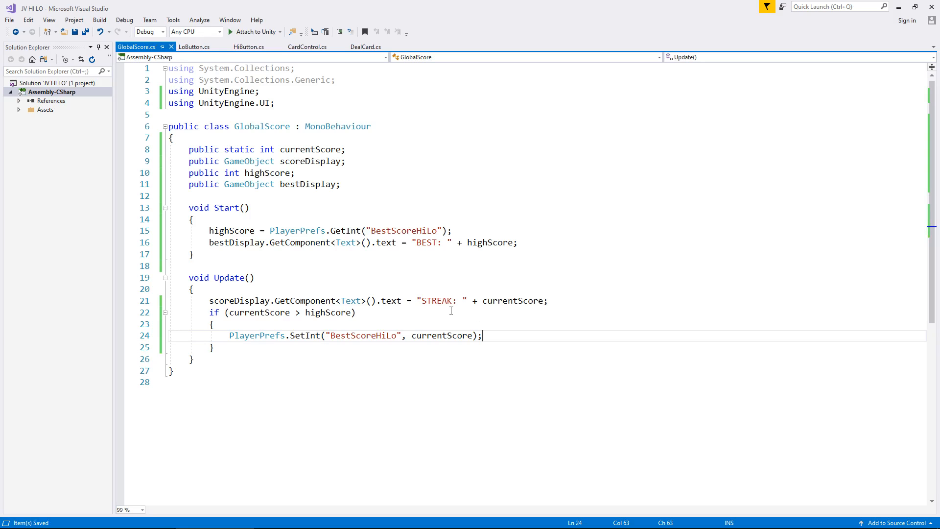
{"action": "mouse_move", "coordinate": [898, 9]}
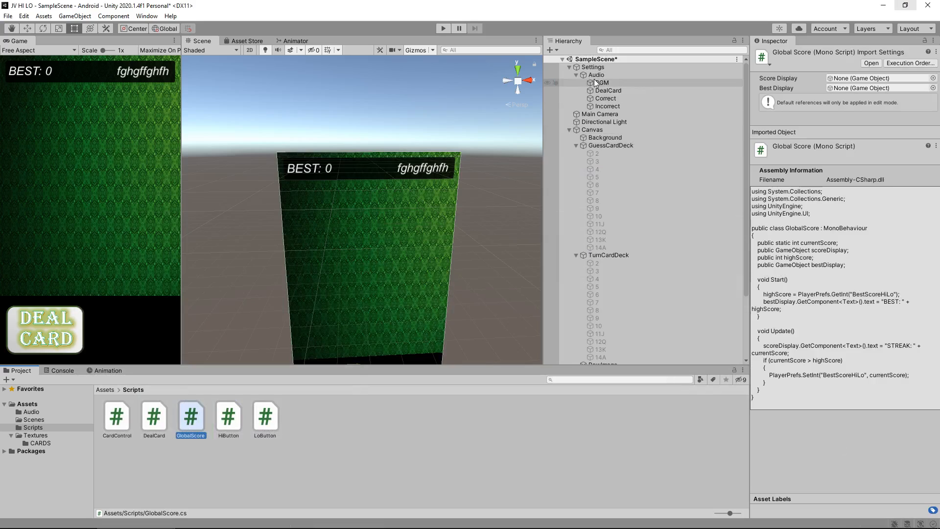
{"action": "left_click", "coordinate": [593, 67]}
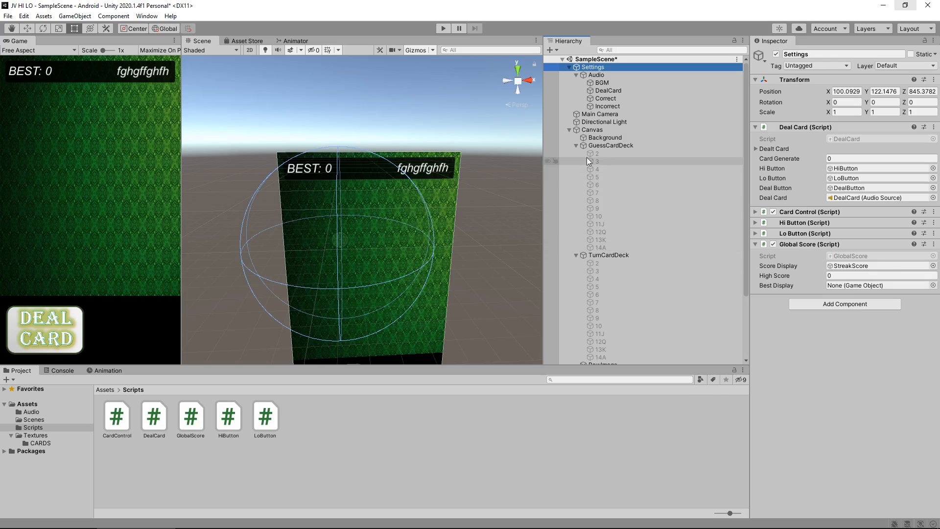
{"action": "left_click", "coordinate": [578, 146]}
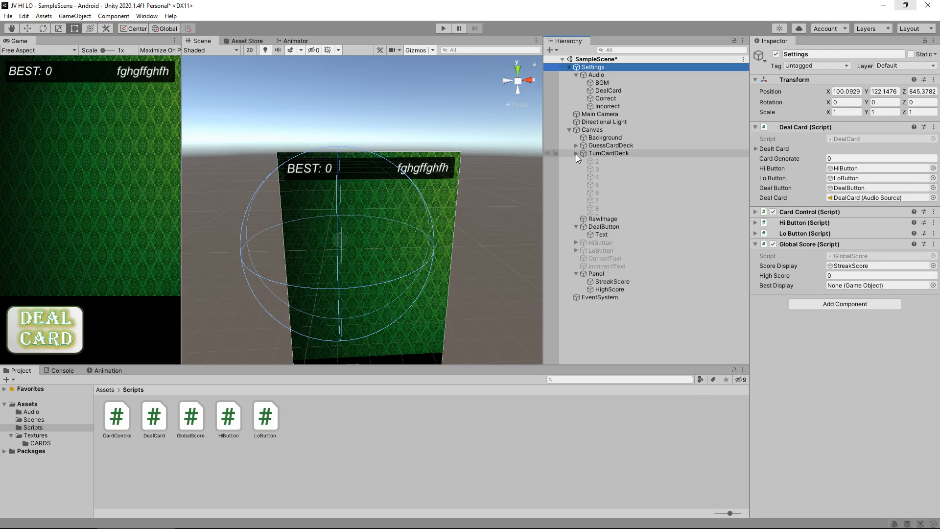
{"action": "left_click", "coordinate": [577, 153]}
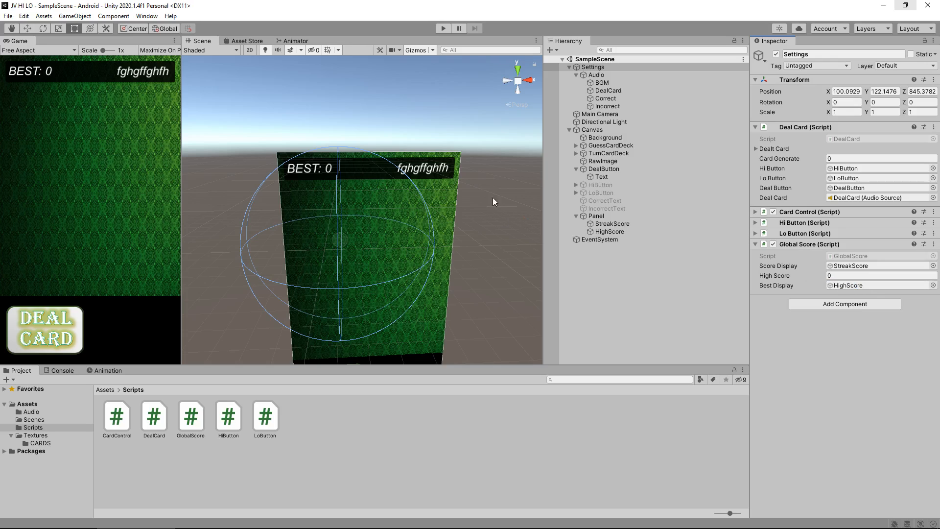
{"action": "left_click", "coordinate": [442, 28]}
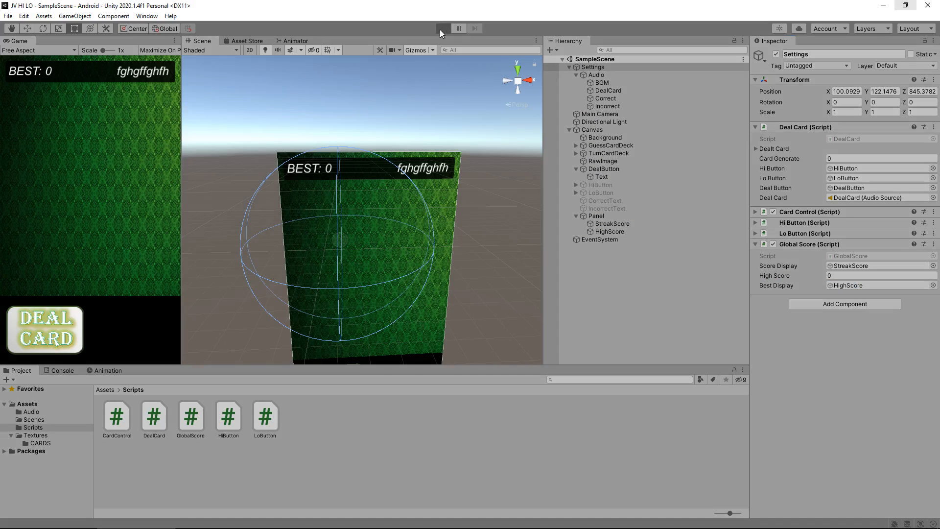
{"action": "left_click", "coordinate": [443, 28]}
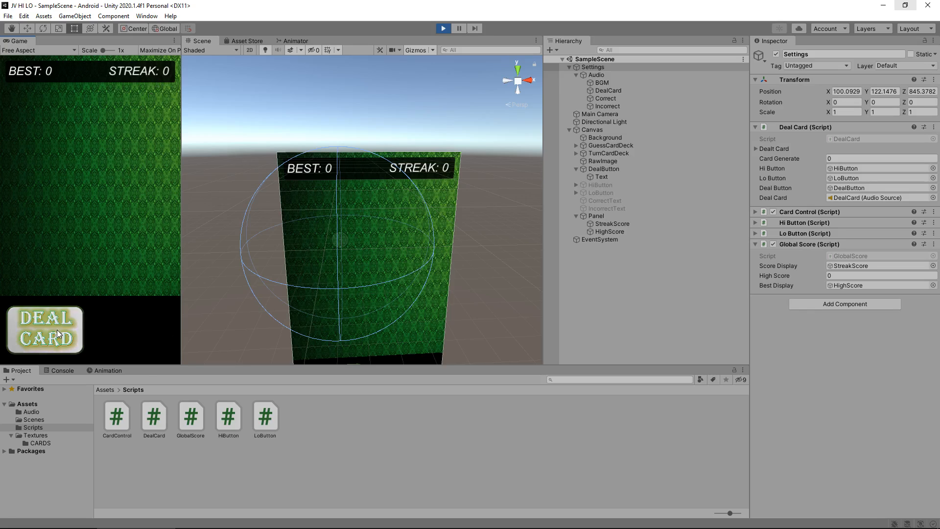
{"action": "left_click", "coordinate": [44, 330]}
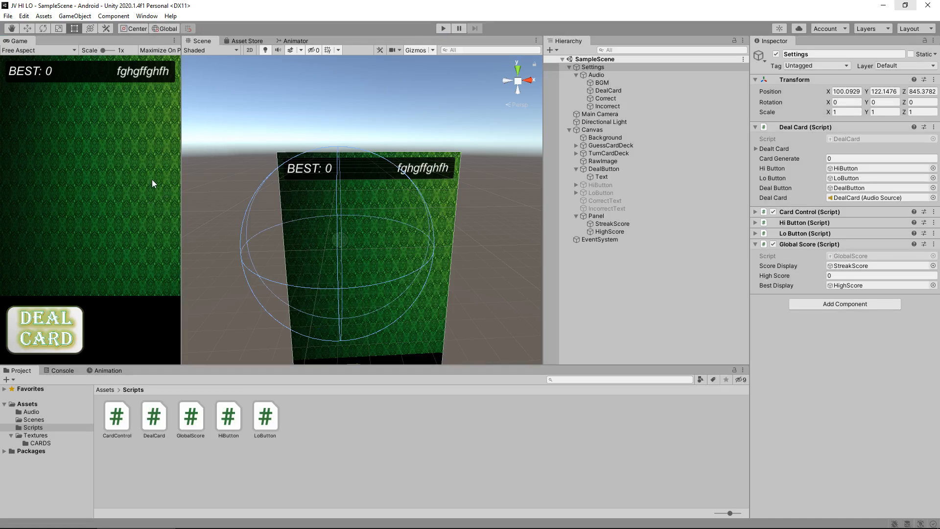
{"action": "mouse_move", "coordinate": [140, 182]}
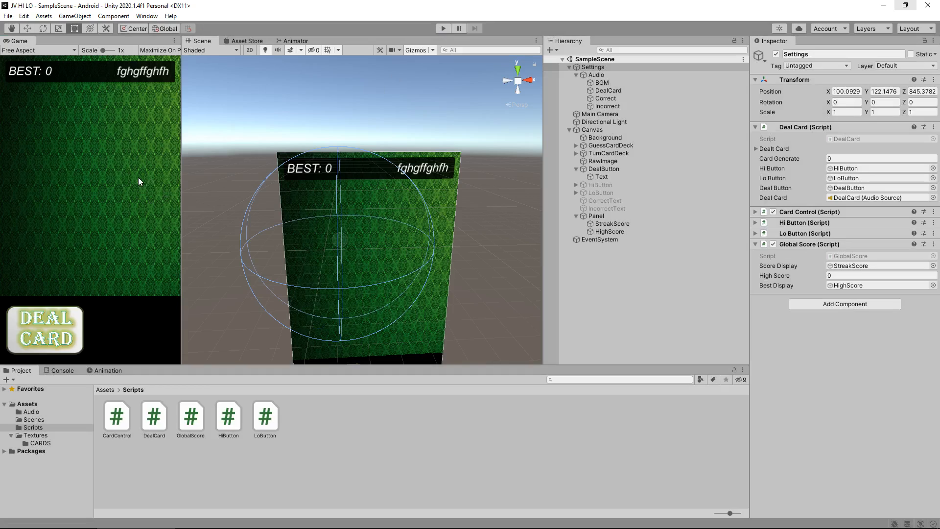
{"action": "mouse_move", "coordinate": [40, 82]}
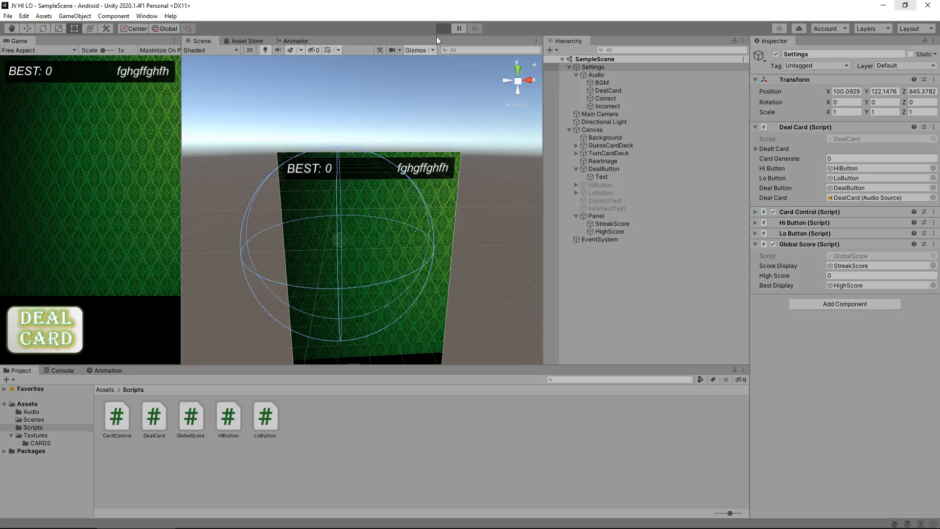
{"action": "mouse_move", "coordinate": [154, 172]}
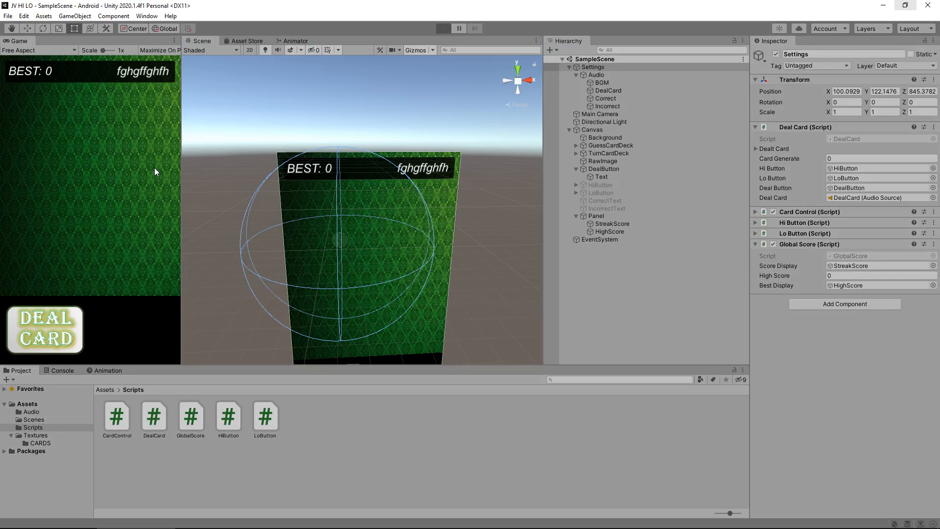
{"action": "left_click", "coordinate": [440, 27]}
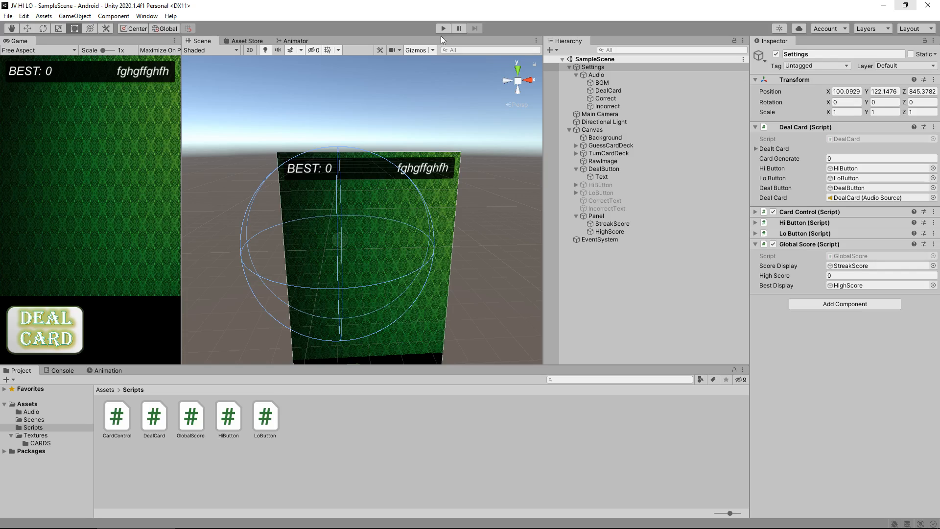
{"action": "mouse_move", "coordinate": [288, 240]}
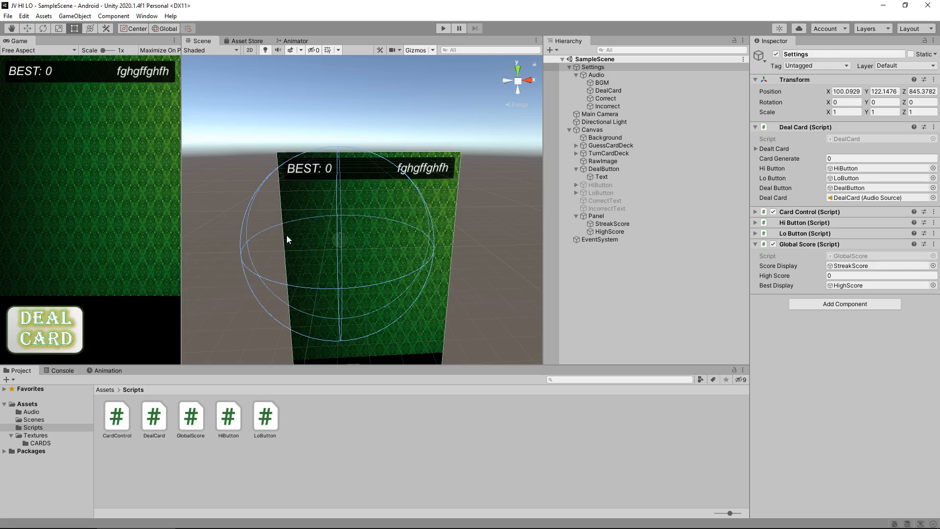
{"action": "mouse_move", "coordinate": [292, 237]}
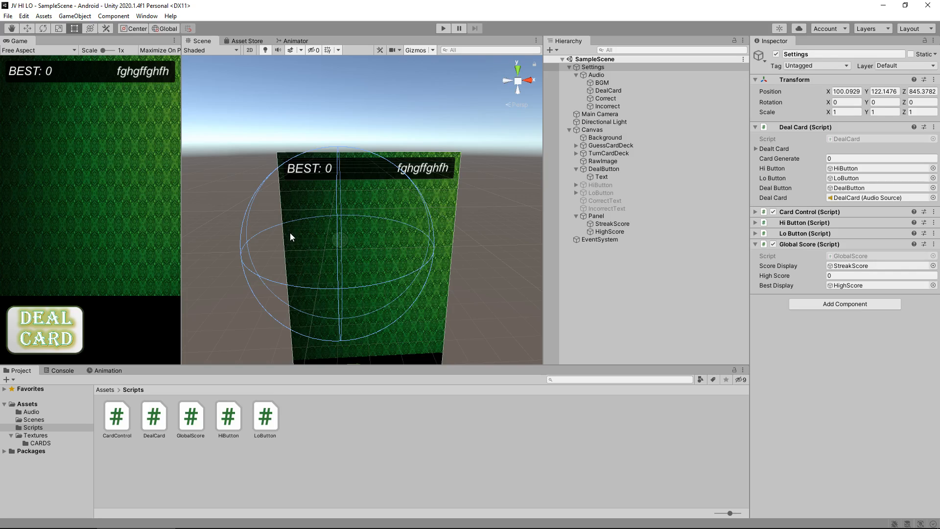
{"action": "mouse_move", "coordinate": [322, 222]}
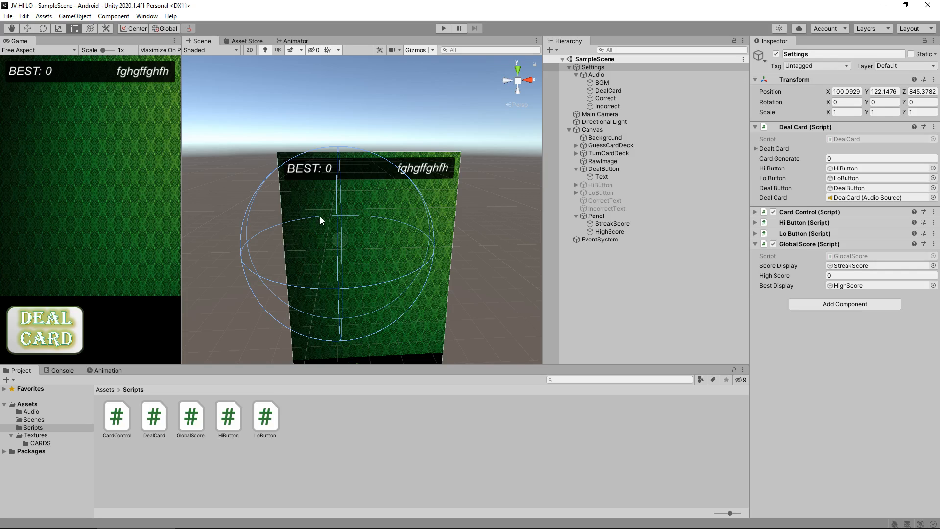
{"action": "mouse_move", "coordinate": [231, 344]}
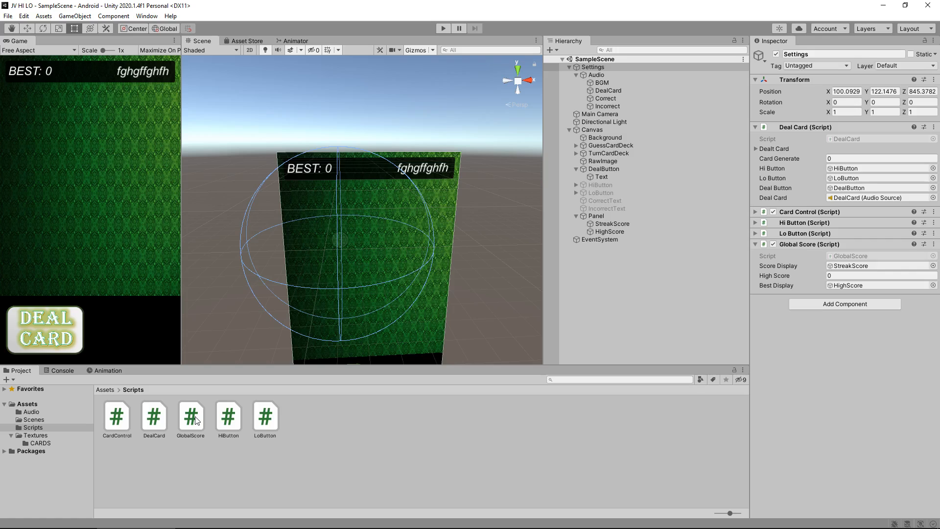
- In GlobalScore's if block, add the line setting bestDisplay's text to "BEST: " + highScore
{"action": "double_click", "coordinate": [191, 415]}
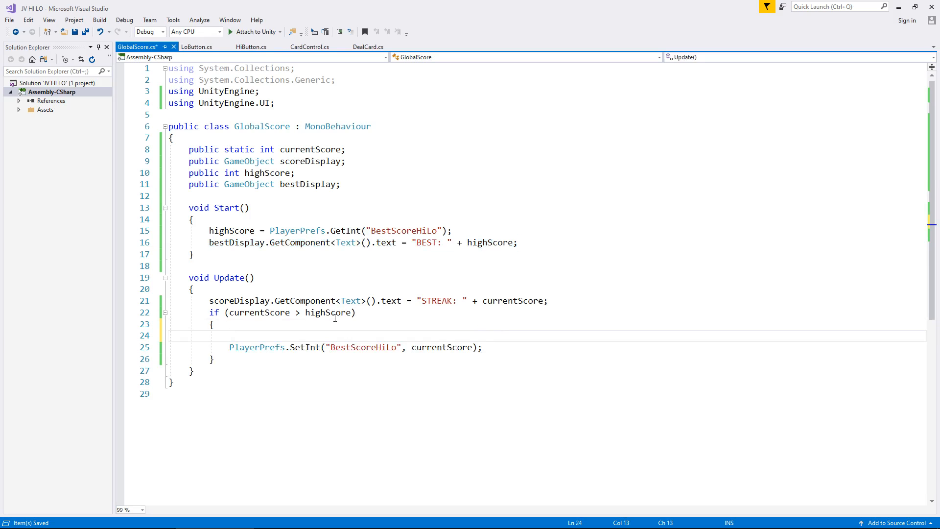
{"action": "mouse_move", "coordinate": [250, 336]}
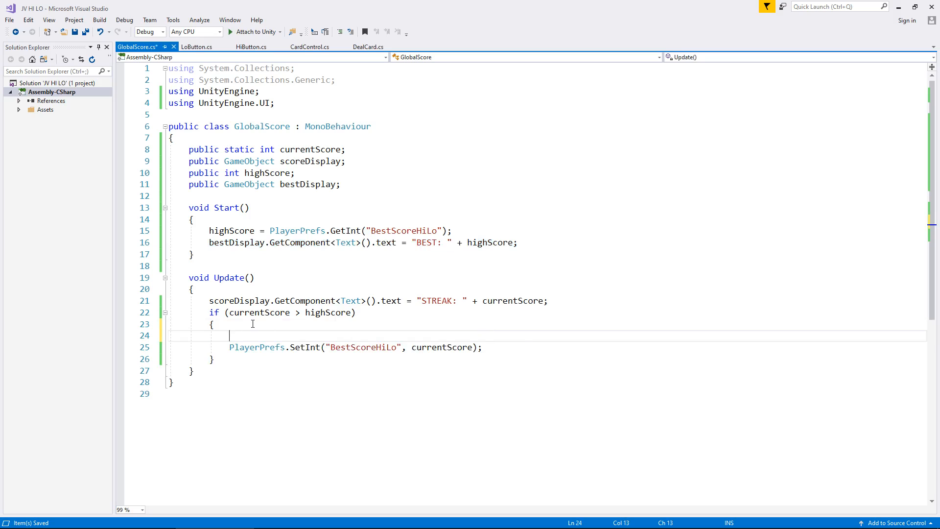
{"action": "type", "text": "bestDisplay.GetComponent<Text>().text = \"BEST: \" + highScore;"}
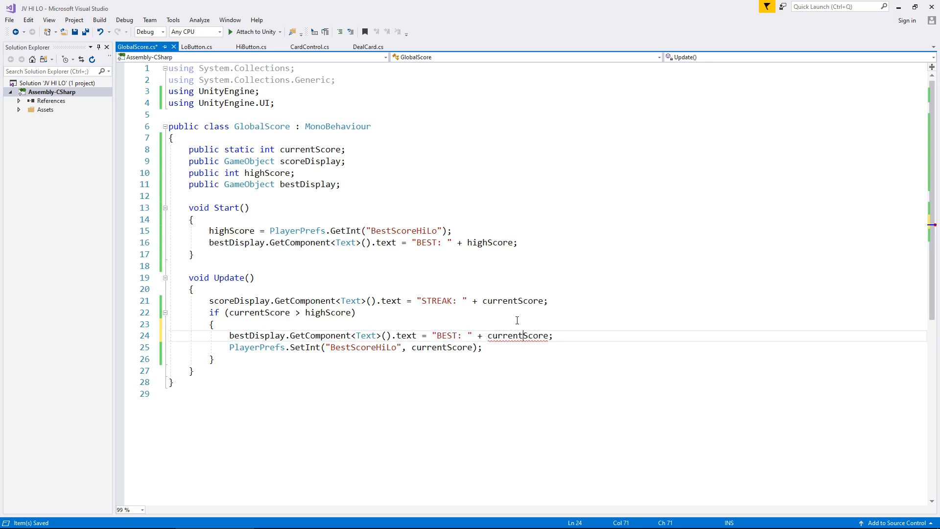
{"action": "left_click", "coordinate": [520, 335]}
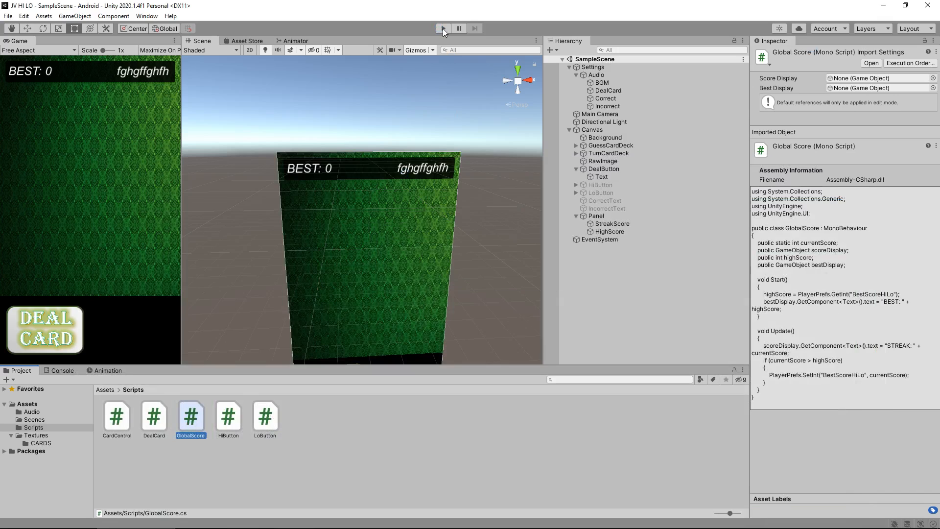
- Play a quick round by dealing a card and guessing HI, then stop
{"action": "left_click", "coordinate": [442, 28]}
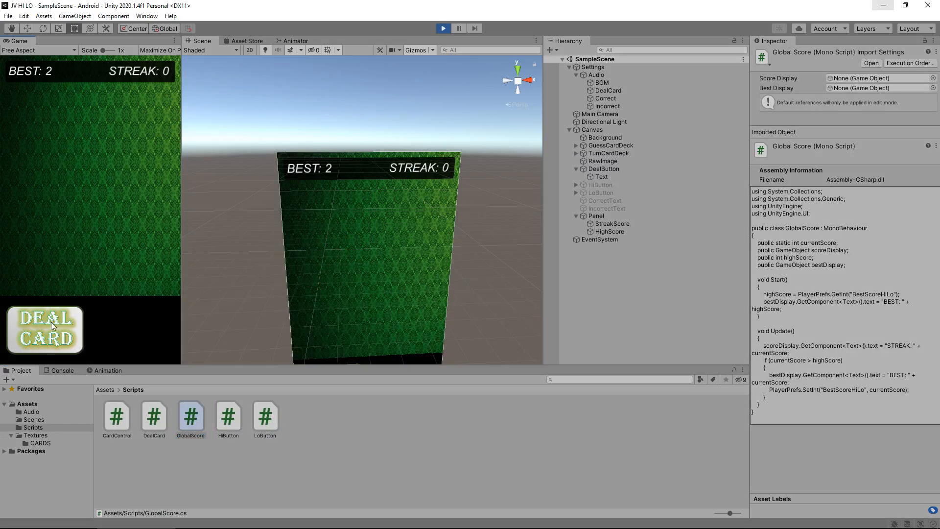
{"action": "left_click", "coordinate": [43, 330]}
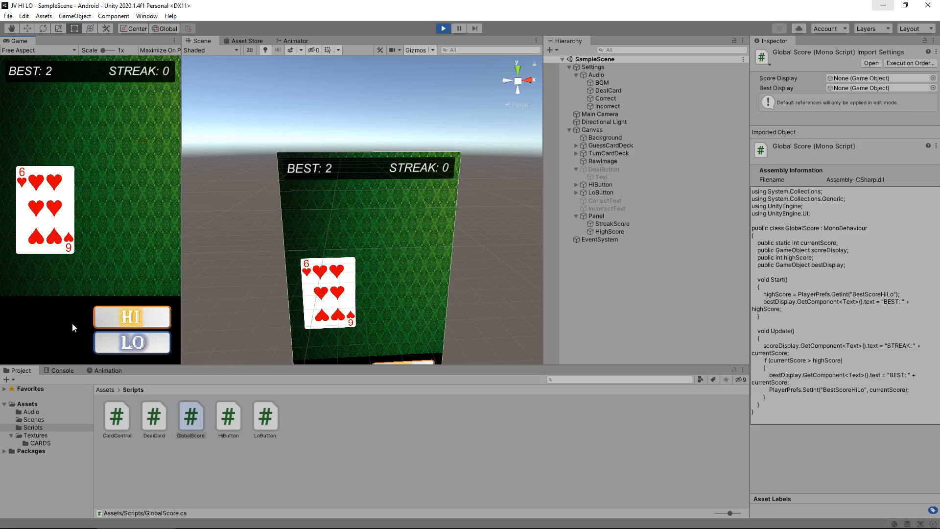
{"action": "left_click", "coordinate": [132, 317]}
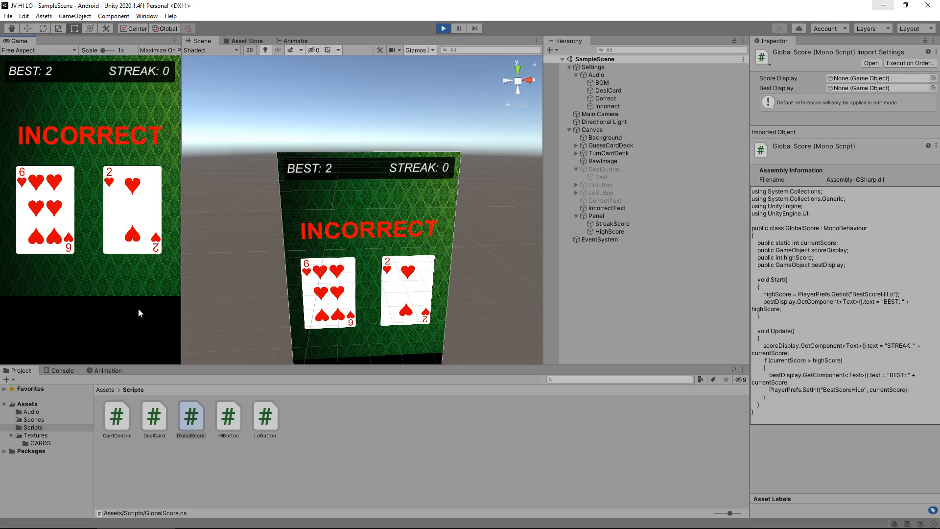
{"action": "left_click", "coordinate": [442, 28]}
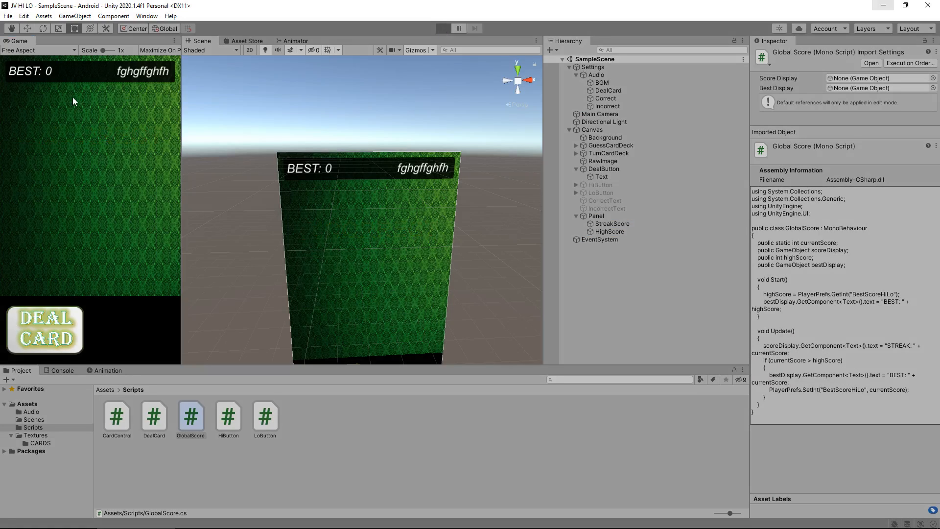
- Restart the game, confirm BEST still shows 2, deal a card, and stop
{"action": "left_click", "coordinate": [442, 28]}
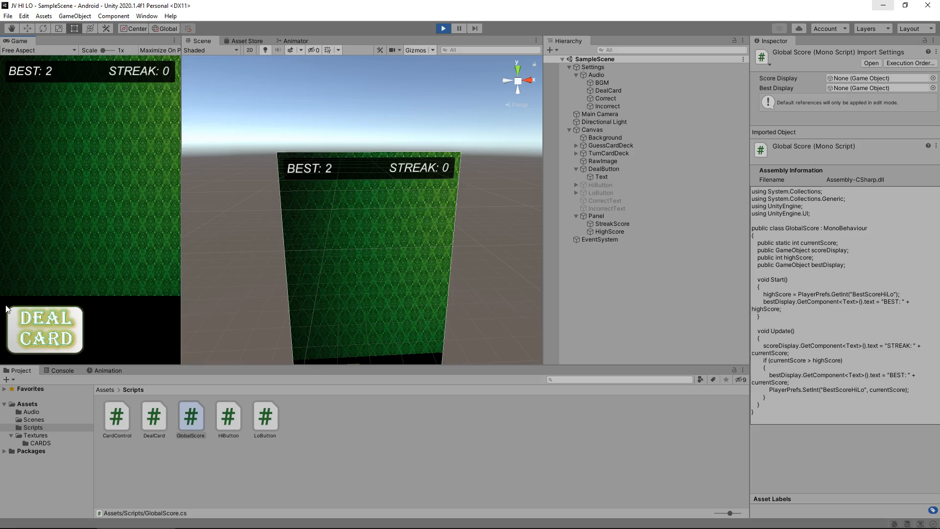
{"action": "left_click", "coordinate": [45, 330]}
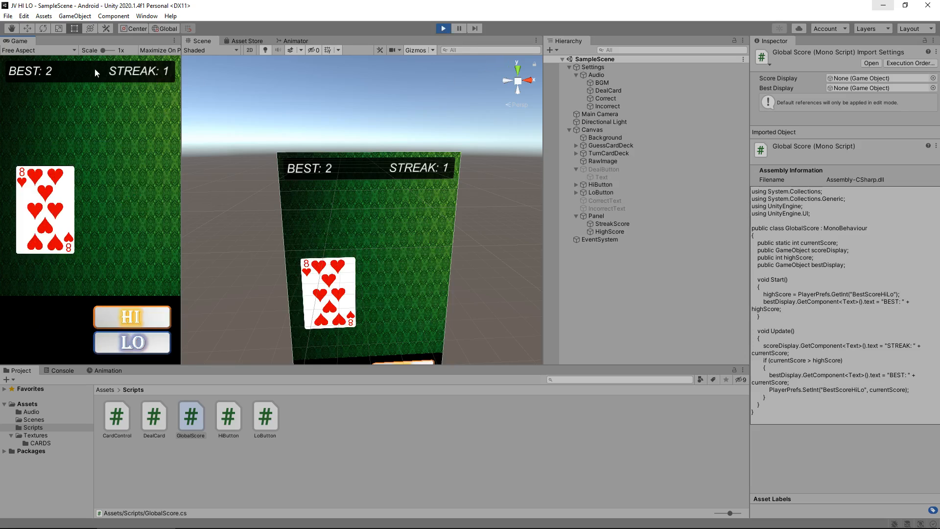
{"action": "left_click", "coordinate": [442, 28]}
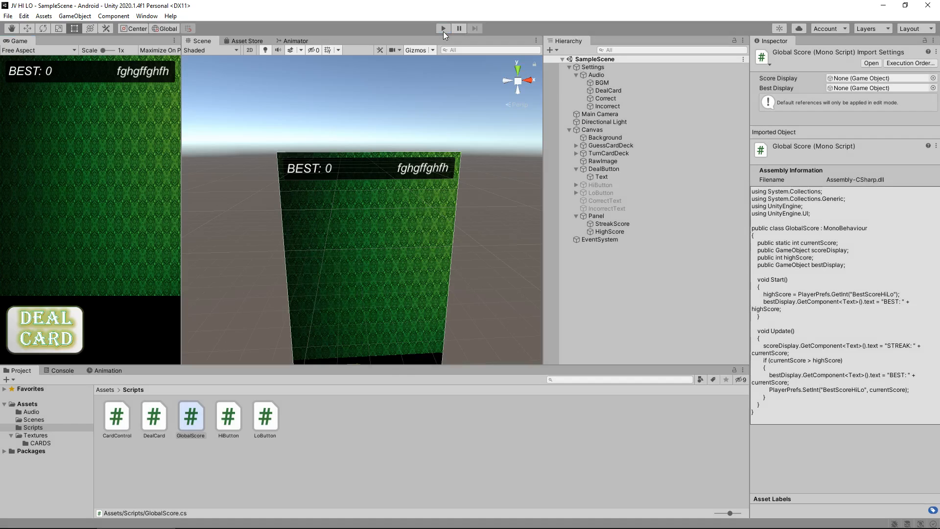
- Deal a card and make six HI/LO guesses while BEST holds at 2, then stop
{"action": "left_click", "coordinate": [442, 28]}
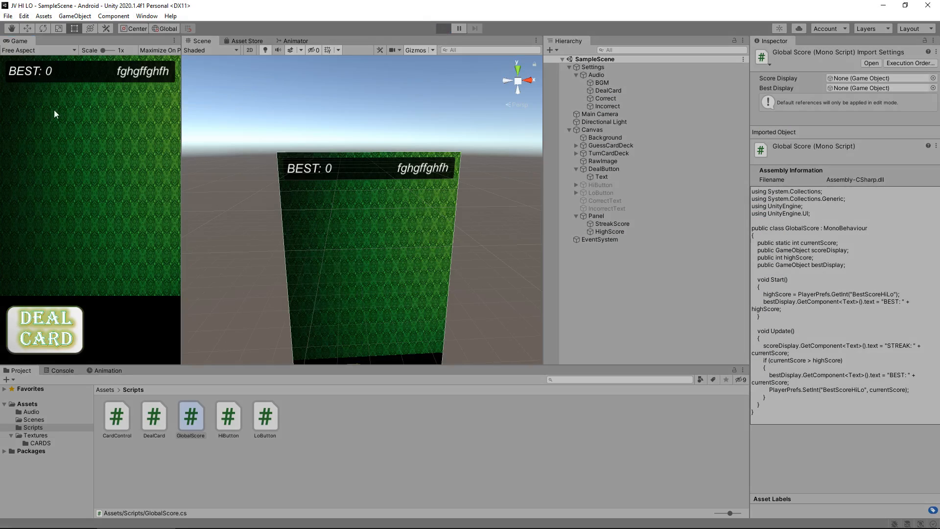
{"action": "left_click", "coordinate": [443, 28]}
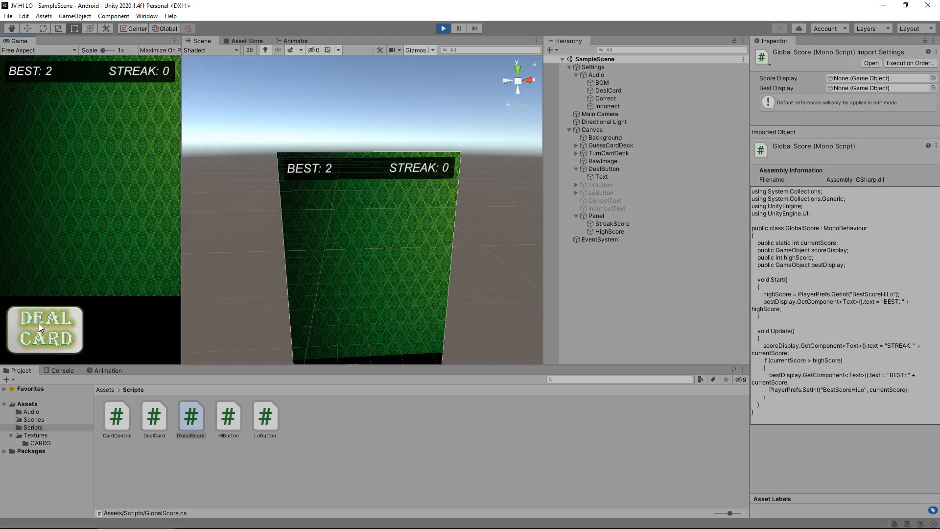
{"action": "left_click", "coordinate": [44, 330]}
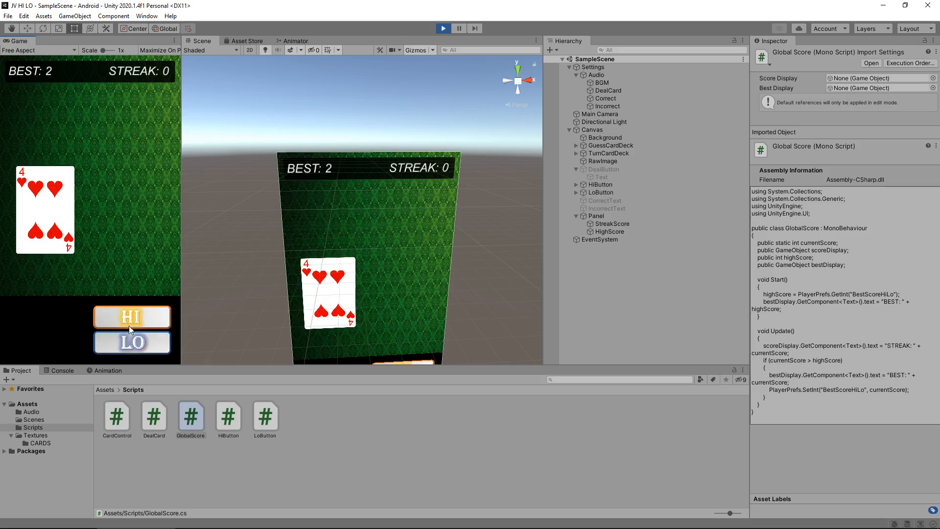
{"action": "left_click", "coordinate": [132, 318]}
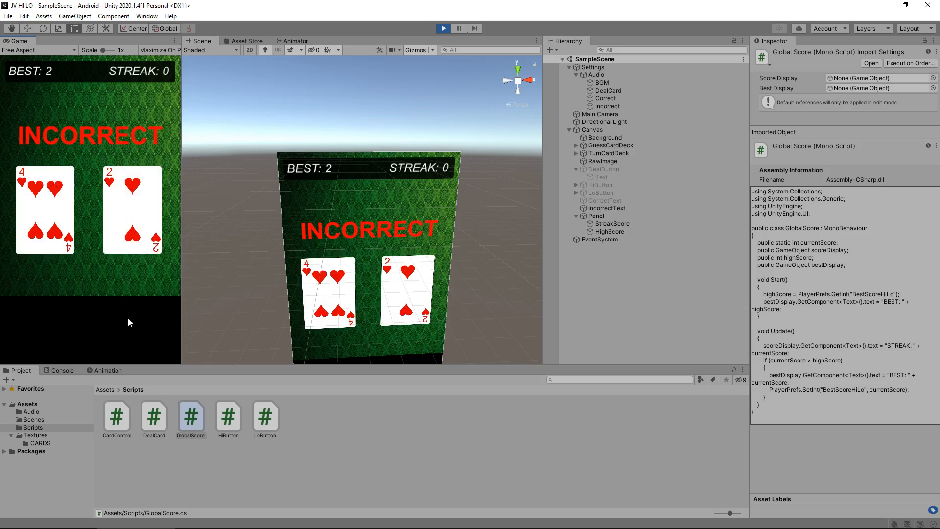
{"action": "mouse_move", "coordinate": [82, 306]}
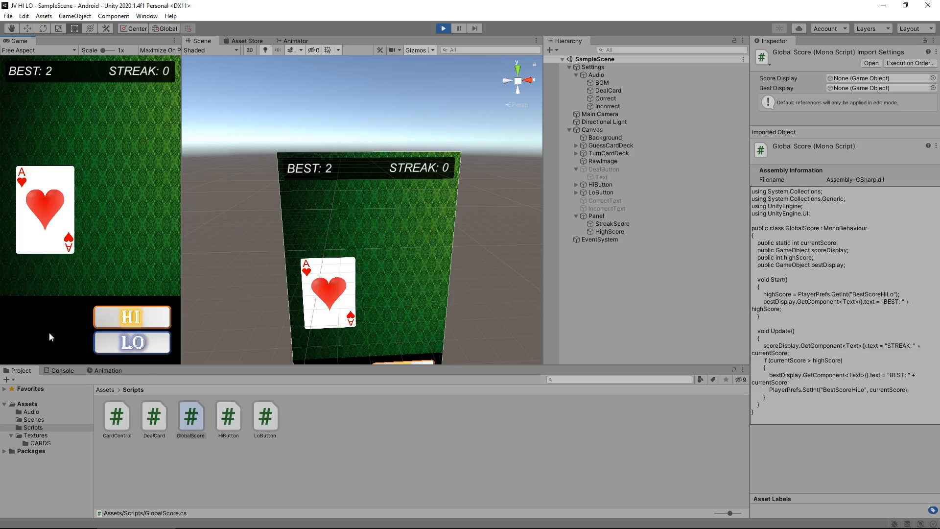
{"action": "left_click", "coordinate": [131, 316]}
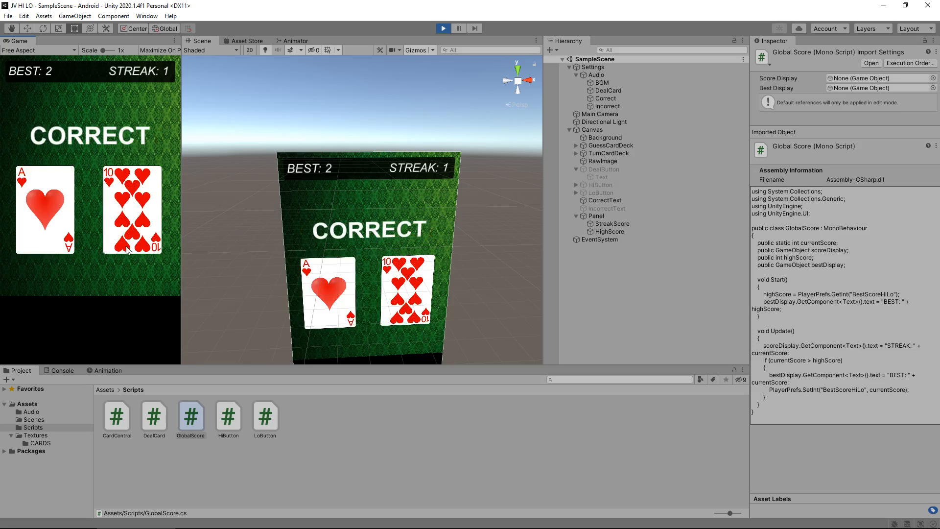
{"action": "mouse_move", "coordinate": [127, 354]}
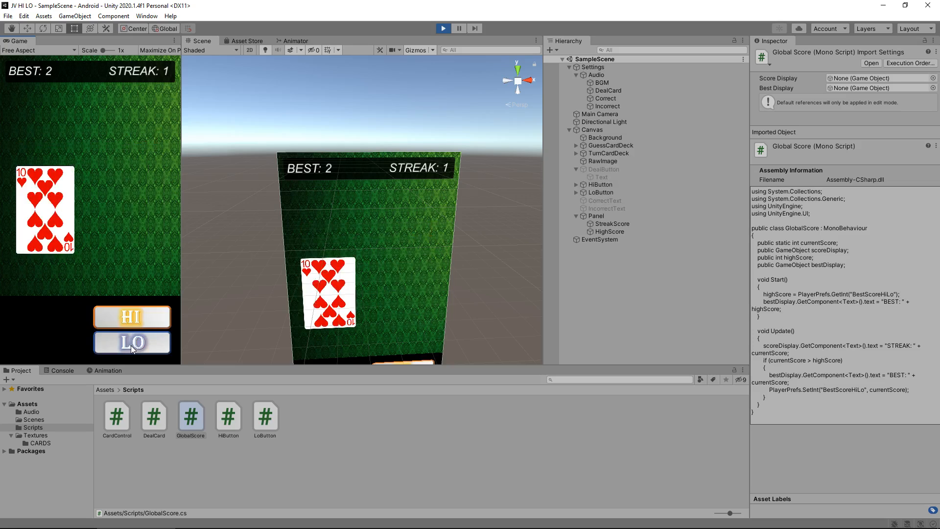
{"action": "left_click", "coordinate": [132, 342]}
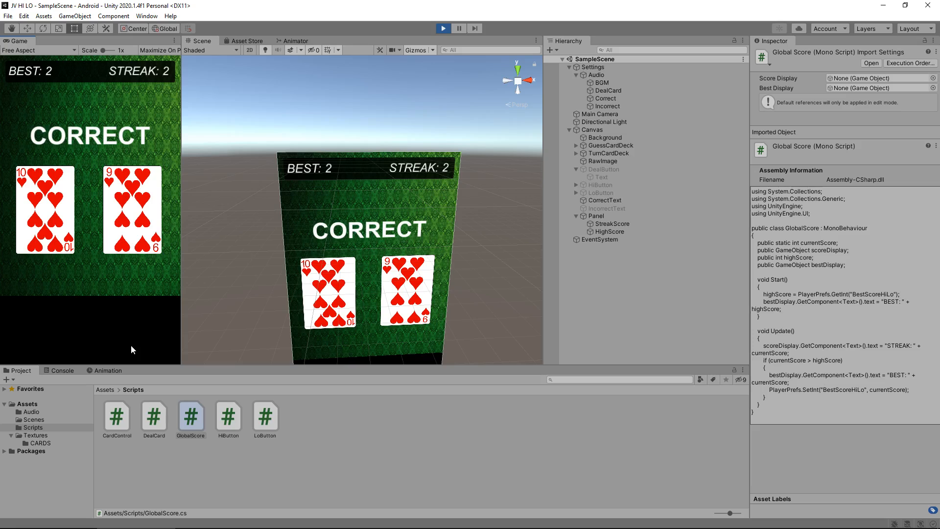
{"action": "mouse_move", "coordinate": [103, 89]}
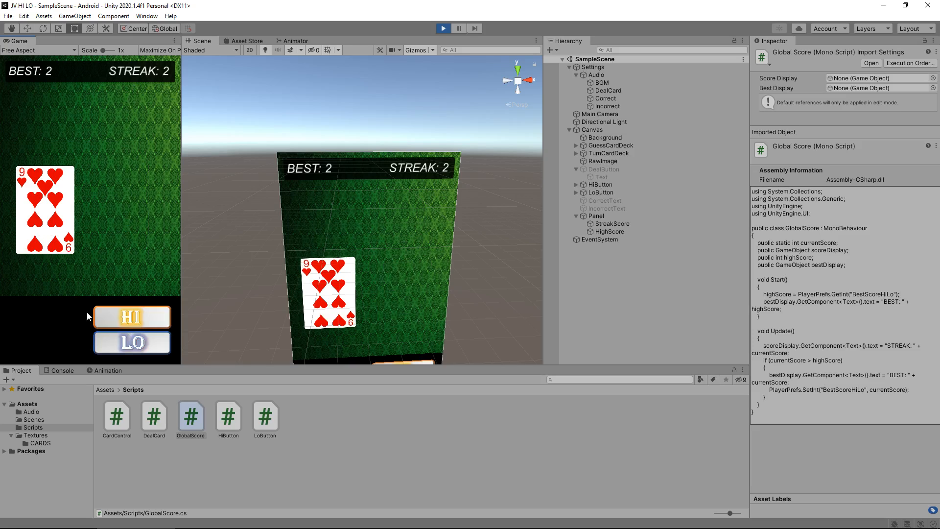
{"action": "left_click", "coordinate": [131, 317]}
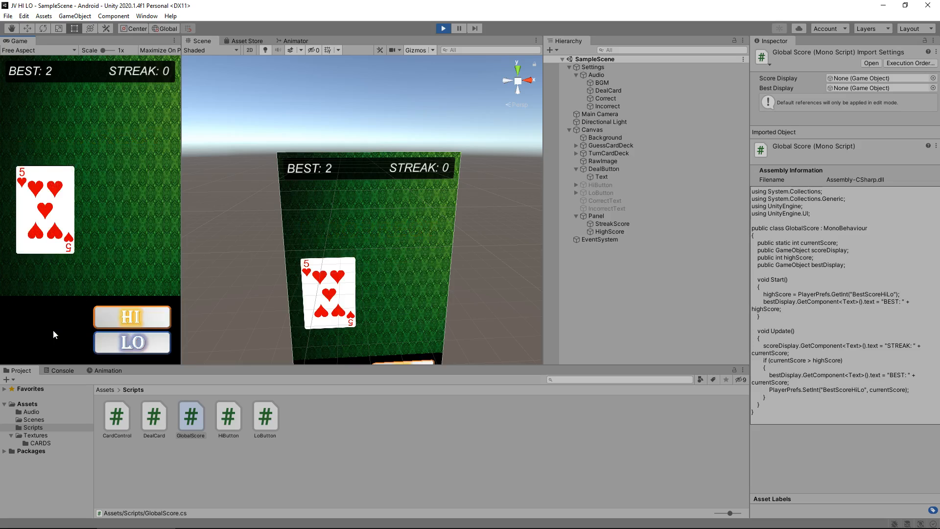
{"action": "left_click", "coordinate": [131, 317]}
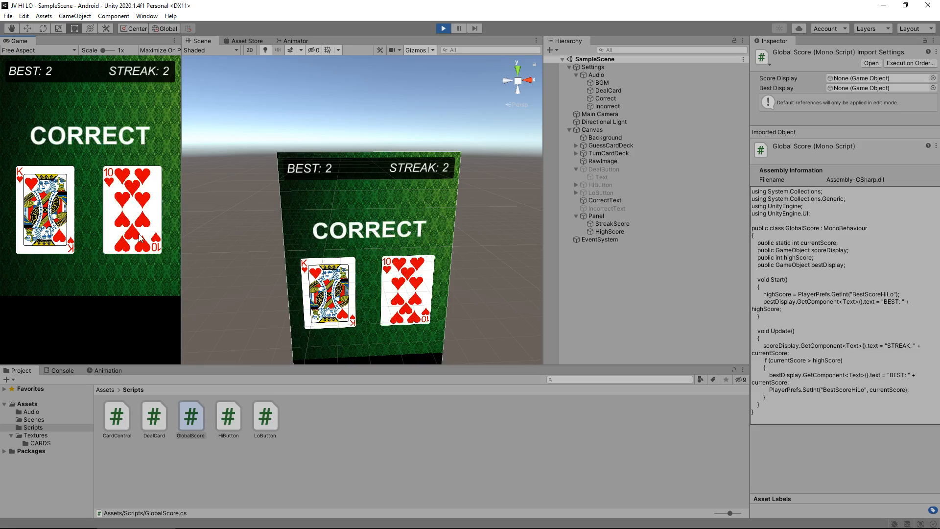
{"action": "mouse_move", "coordinate": [140, 254]}
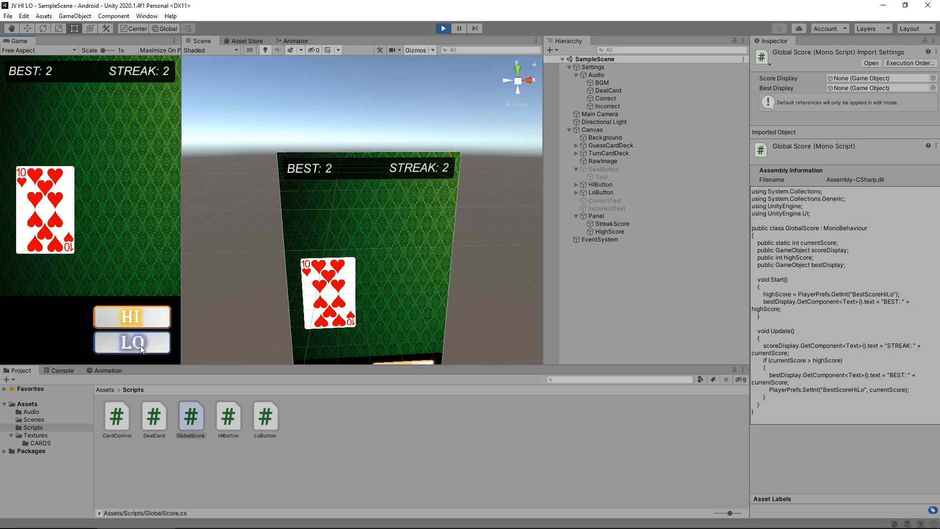
{"action": "left_click", "coordinate": [132, 343]}
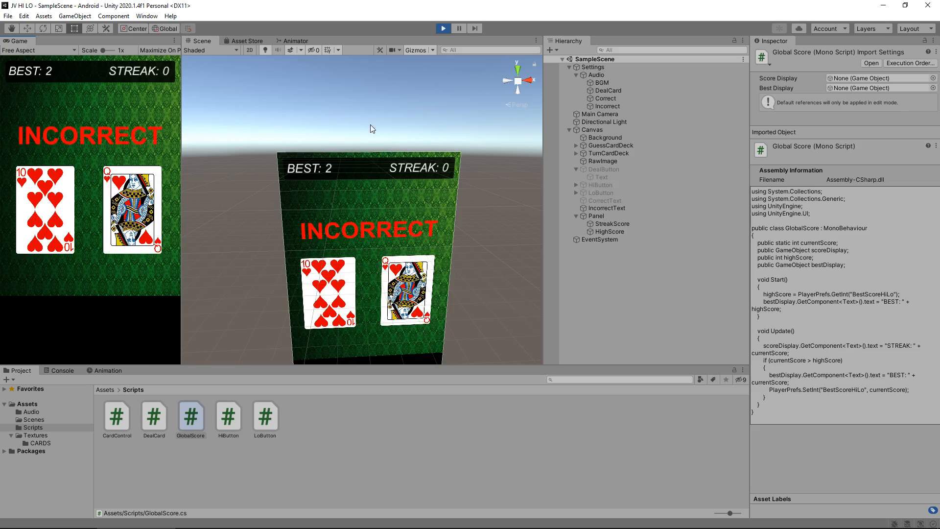
{"action": "left_click", "coordinate": [443, 28]}
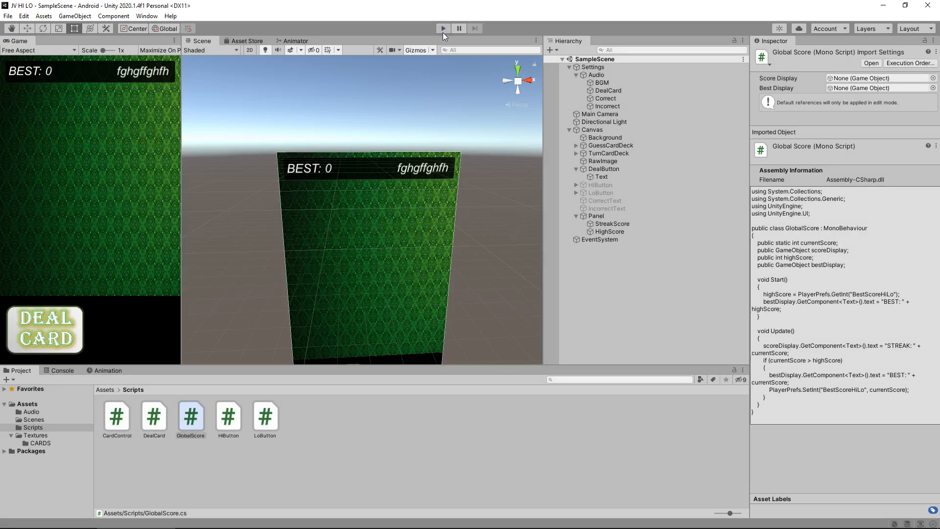
{"action": "mouse_move", "coordinate": [443, 28]}
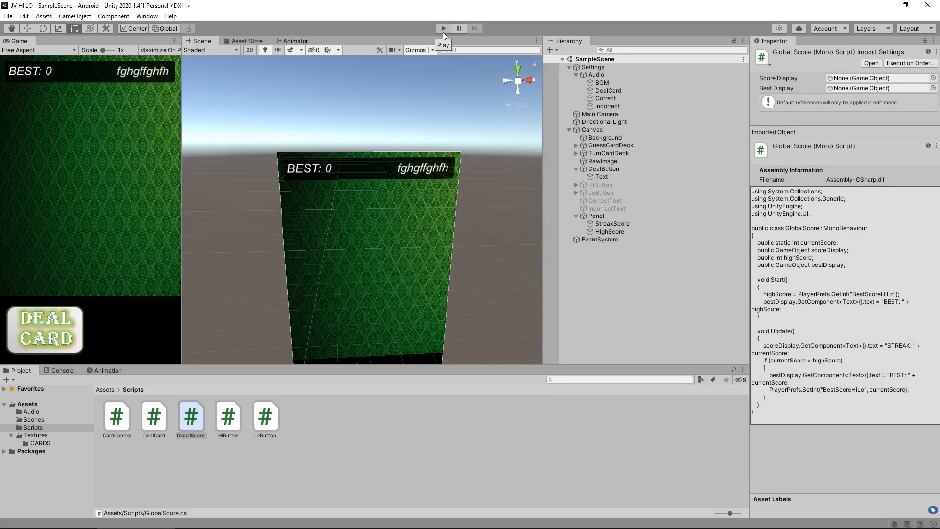
{"action": "mouse_move", "coordinate": [445, 28]}
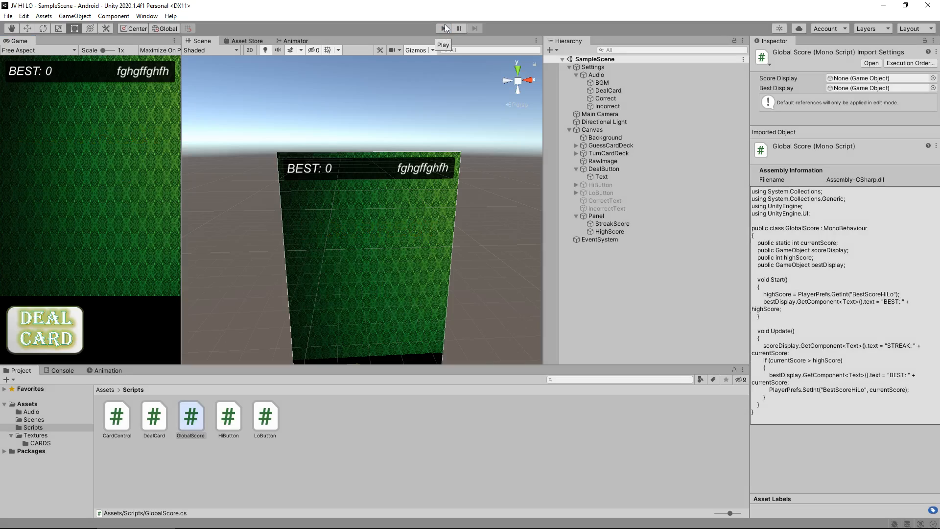
- Play a Hi-Lo round to STREAK 4 and BEST 4, then restart Play to confirm BEST stays 4
{"action": "left_click", "coordinate": [443, 28]}
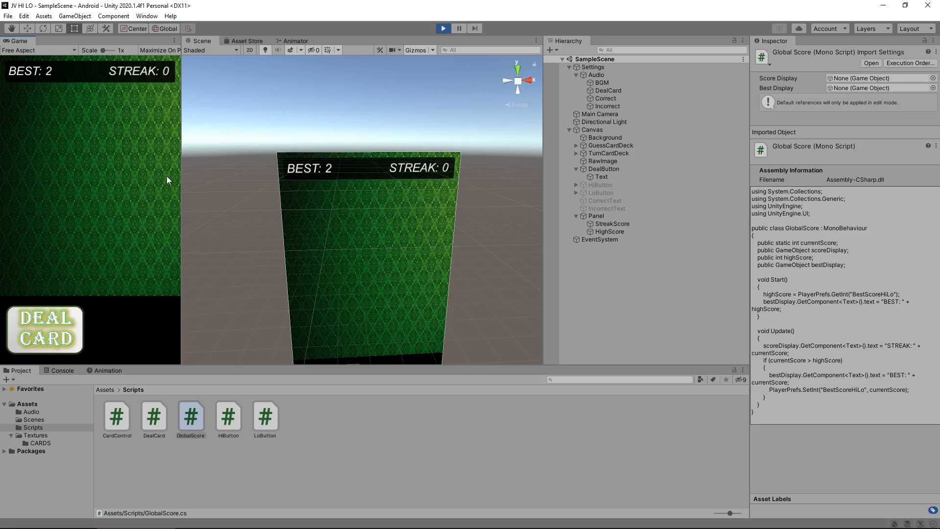
{"action": "left_click", "coordinate": [39, 329]}
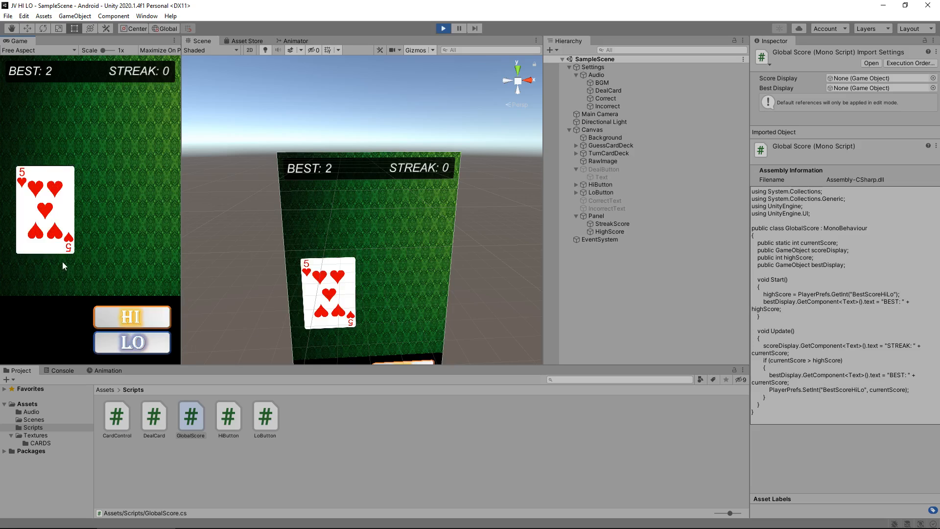
{"action": "left_click", "coordinate": [132, 316]}
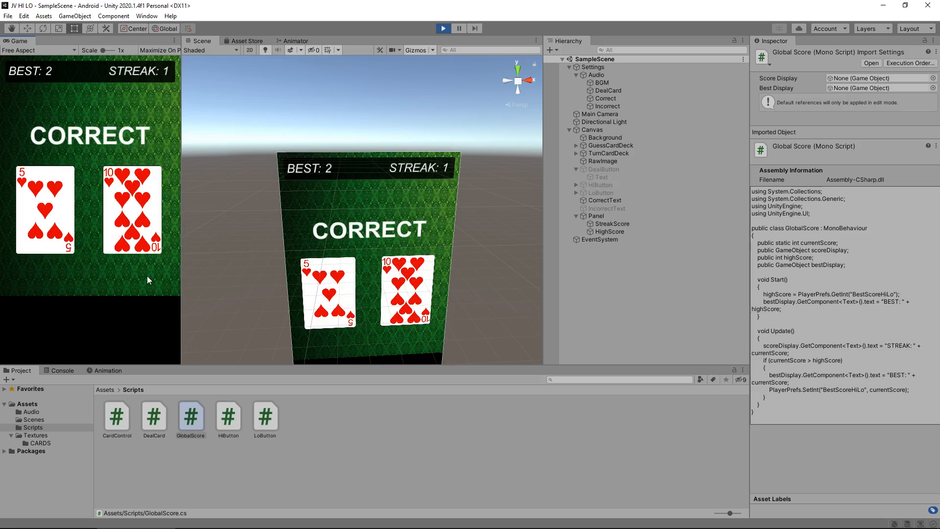
{"action": "mouse_move", "coordinate": [116, 284]}
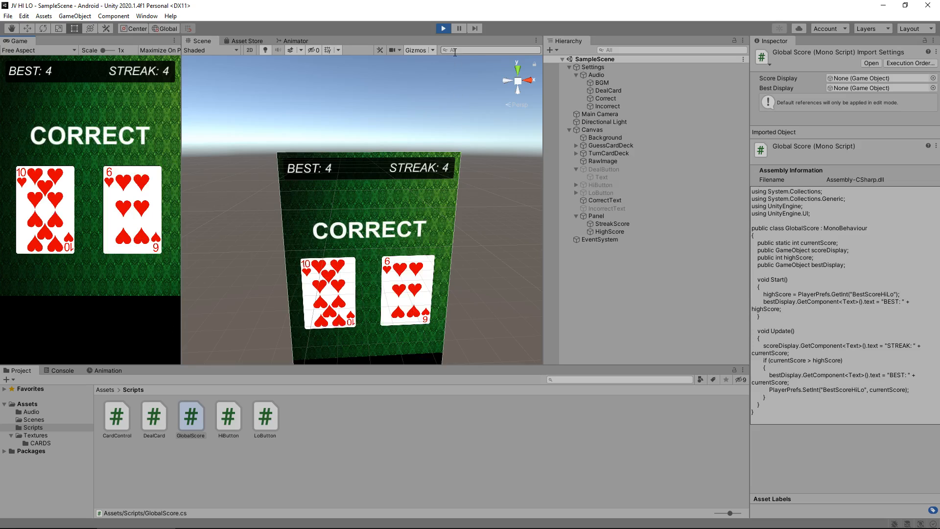
{"action": "left_click", "coordinate": [443, 28]}
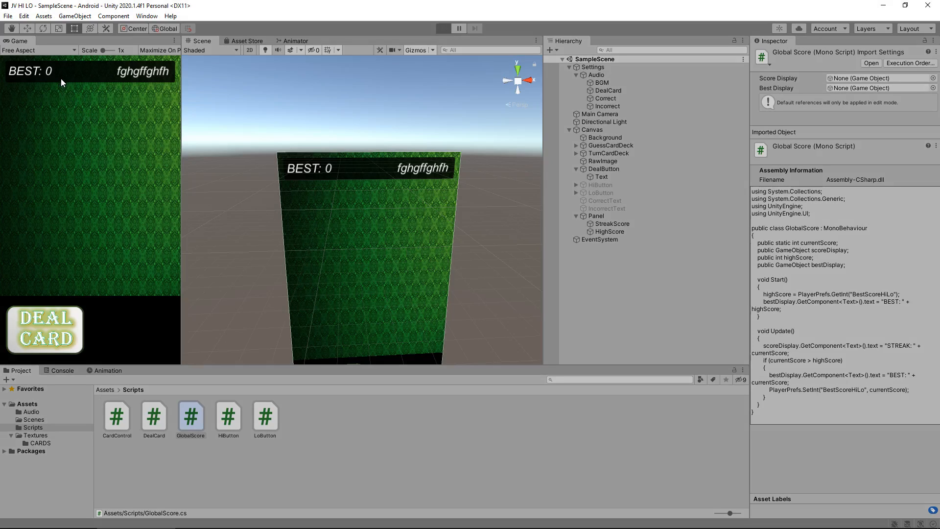
{"action": "left_click", "coordinate": [443, 28]}
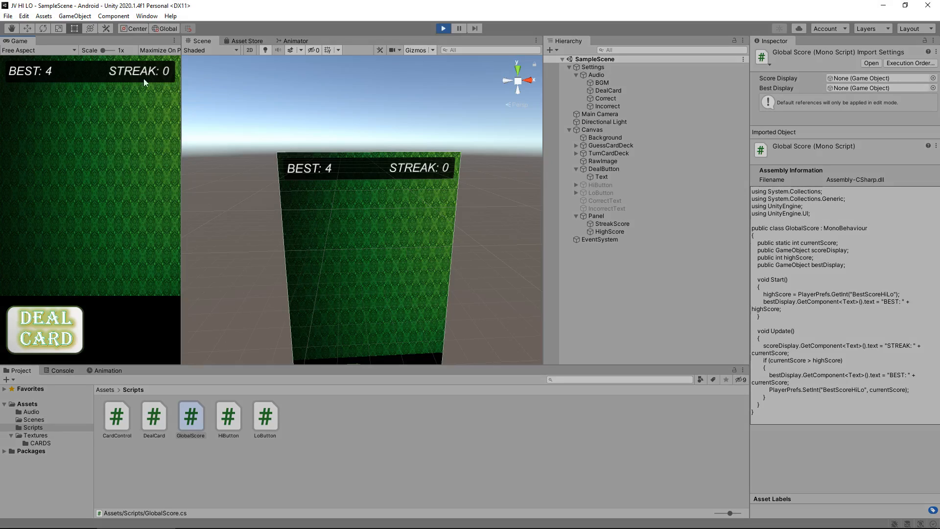